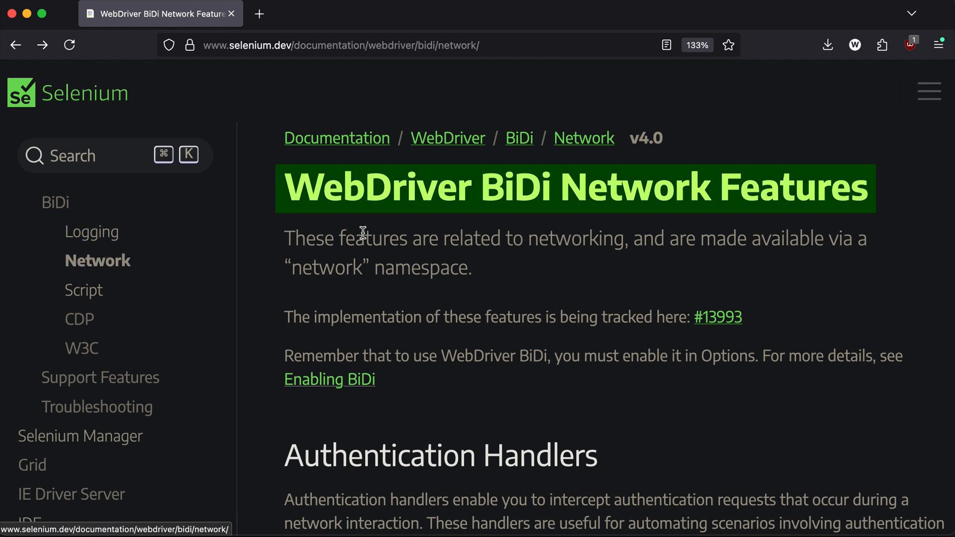
pyautogui.moveTo(376, 350)
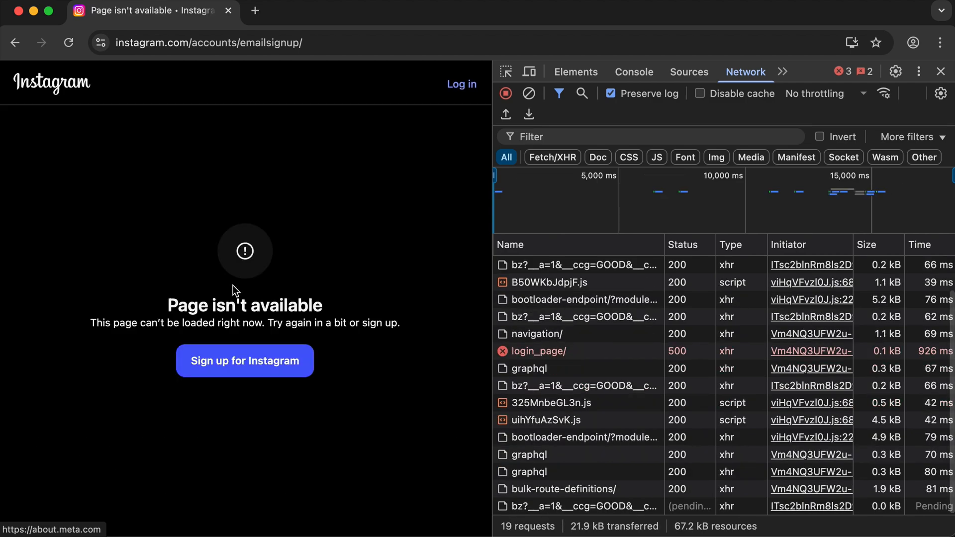
# Finish reviewing Instagram's Network log before starting a new Java class in src/test/java
pyautogui.click(538, 351)
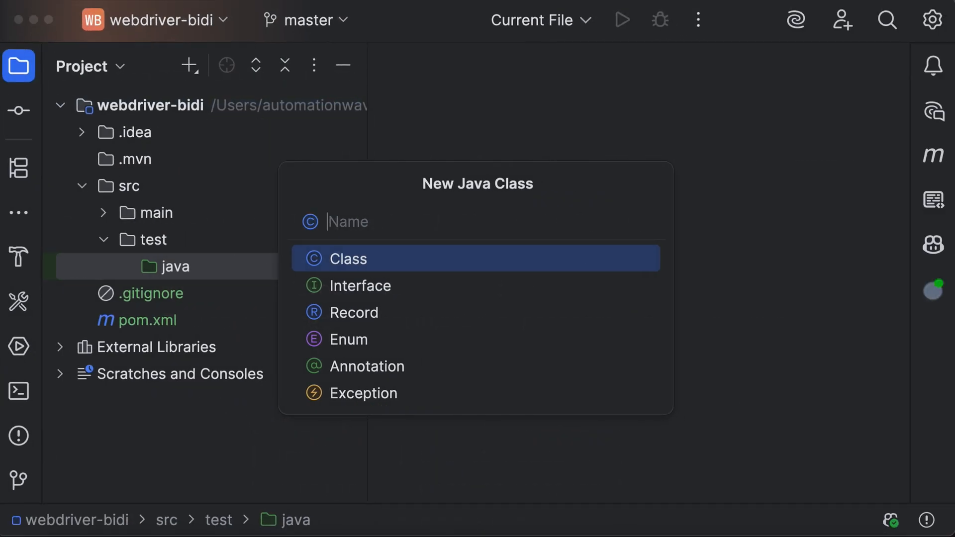
# Create class MockApiTest with WebDriver, WebDriverWait, Network fields and a final interceptIds list
pyautogui.write('MockApiTest')
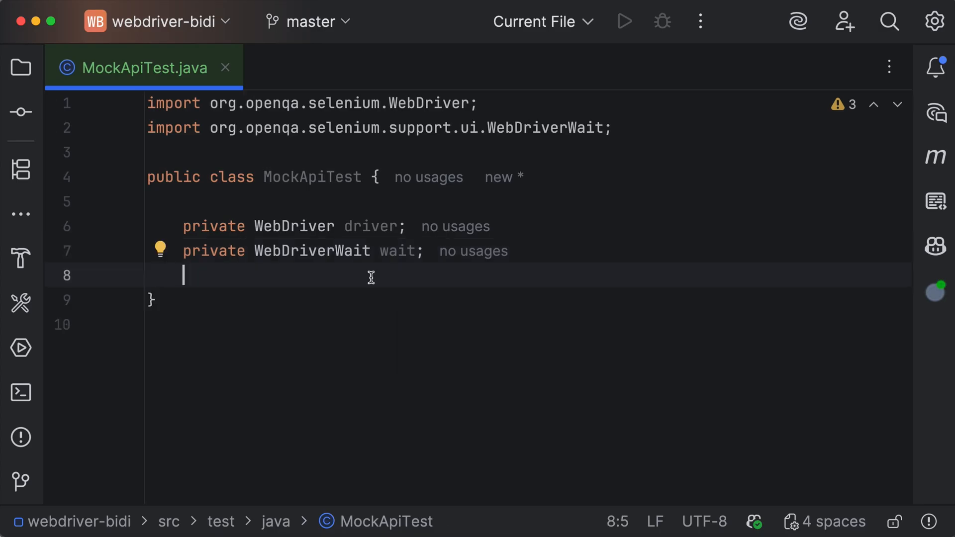
pyautogui.write('private Network network;')
pyautogui.write('private final List<String> interceptIds = new ArrayList<>();')
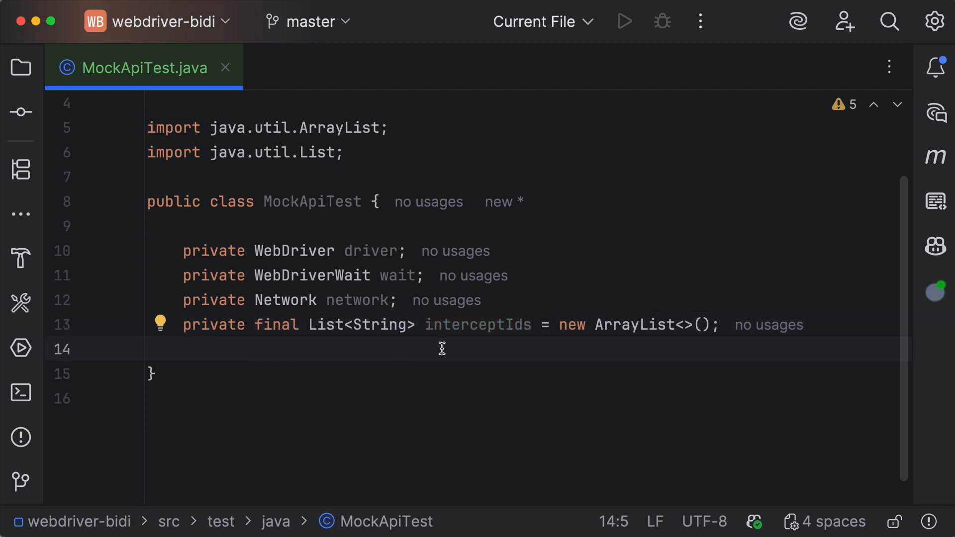
# Write setUp() enabling webSocketUrl, creating ChromeDriver, a 10-second WebDriverWait and new Network(driver)
pyautogui.write('public void setUp()')
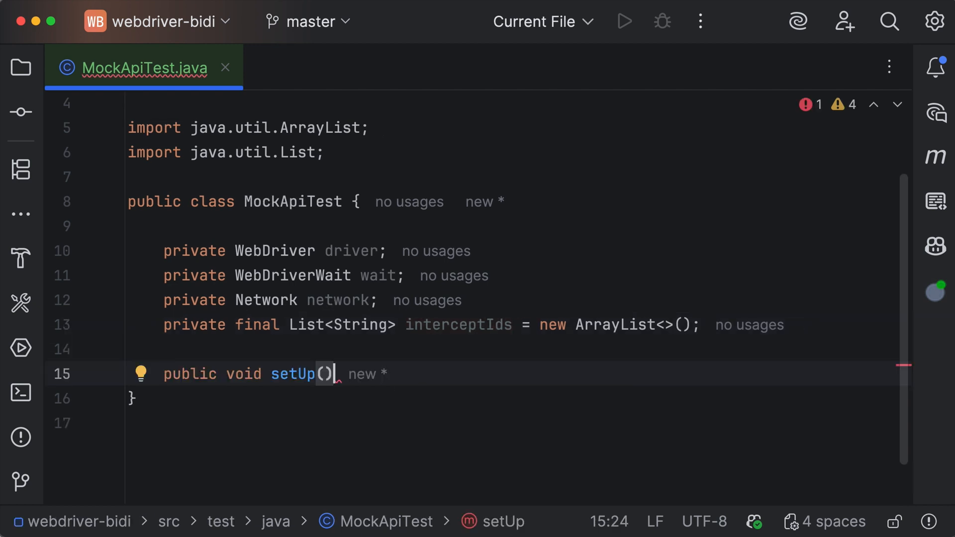
pyautogui.write('{')
pyautogui.write('options.setCapability("webSocketUrl",')
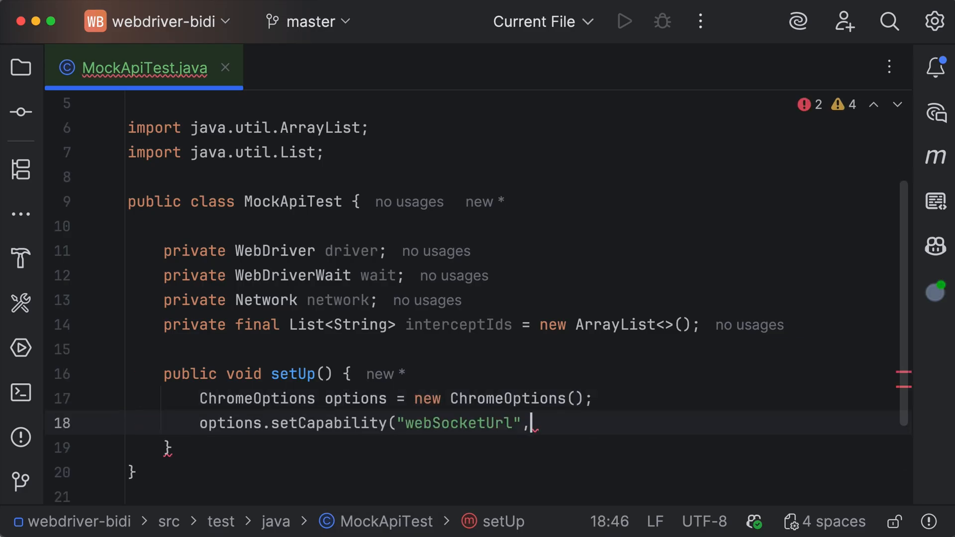
pyautogui.write('true);')
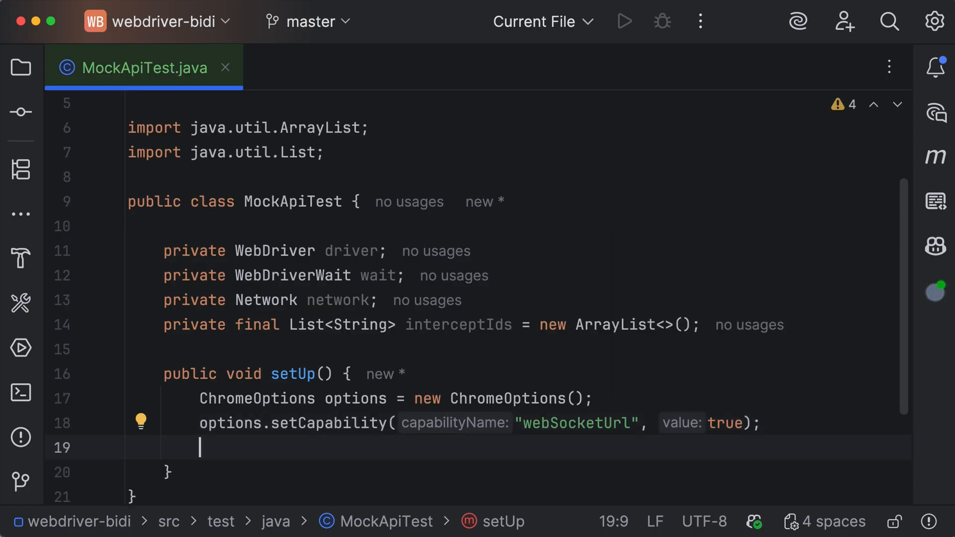
pyautogui.press('enter')
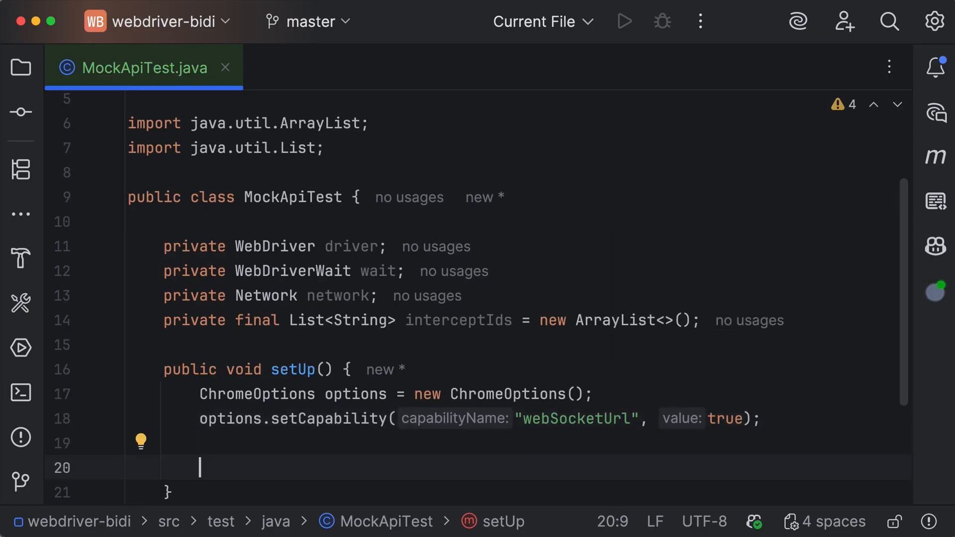
pyautogui.write('driver = new ChromeDriver(options);')
pyautogui.write('wait = new WebDriverWait(driver, Duration.ofSeconds(10));')
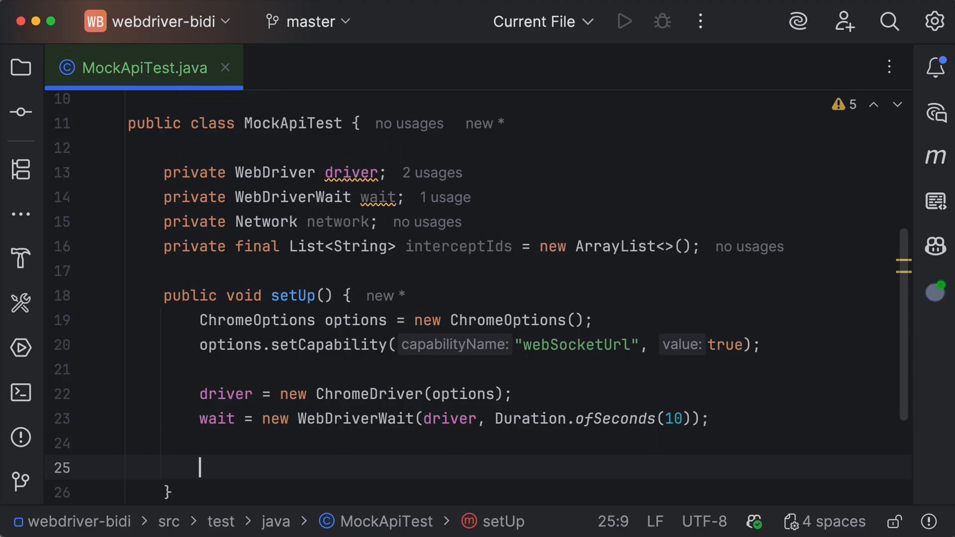
pyautogui.write('network = new Network(driver);')
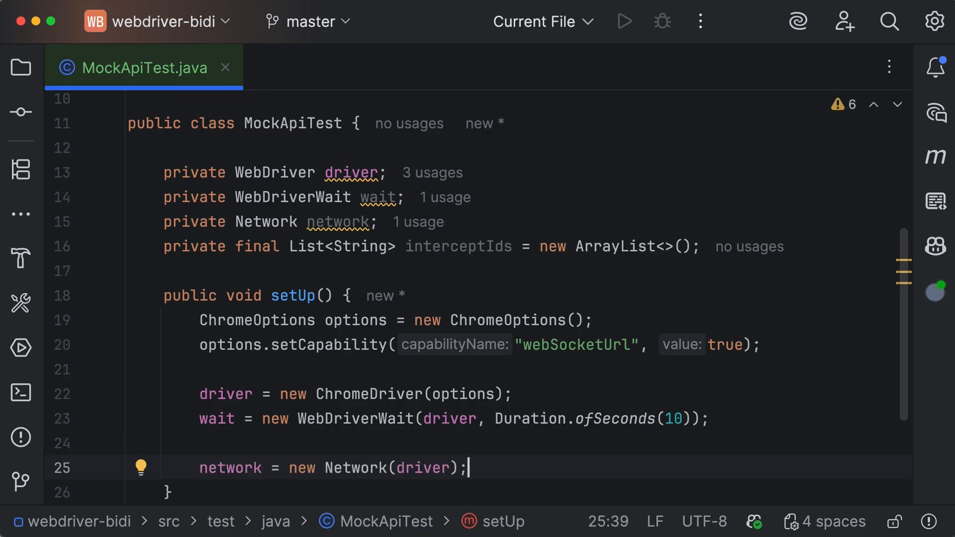
pyautogui.moveTo(516, 476)
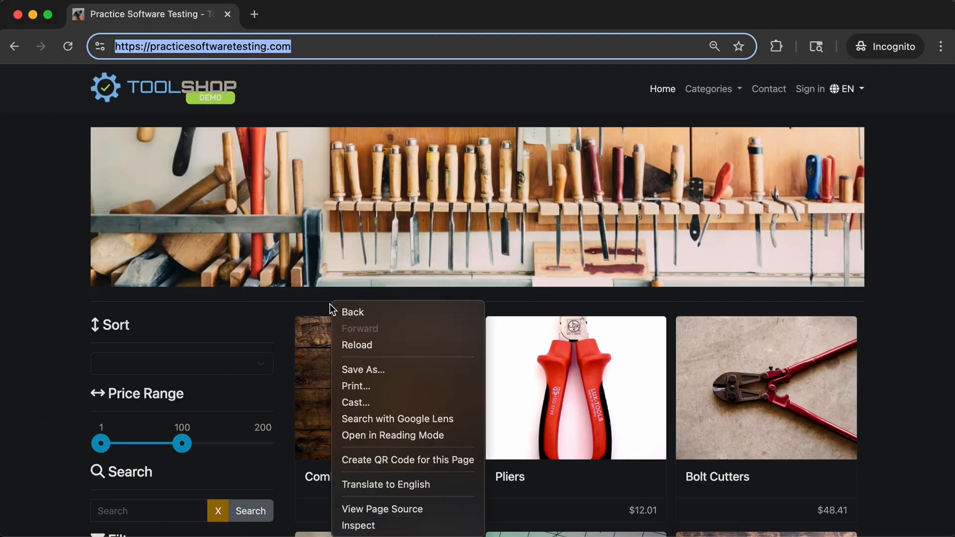
# Search Toolshop for 'hammer' with DevTools Network open and select the search?q=hammer xhr request
pyautogui.click(358, 525)
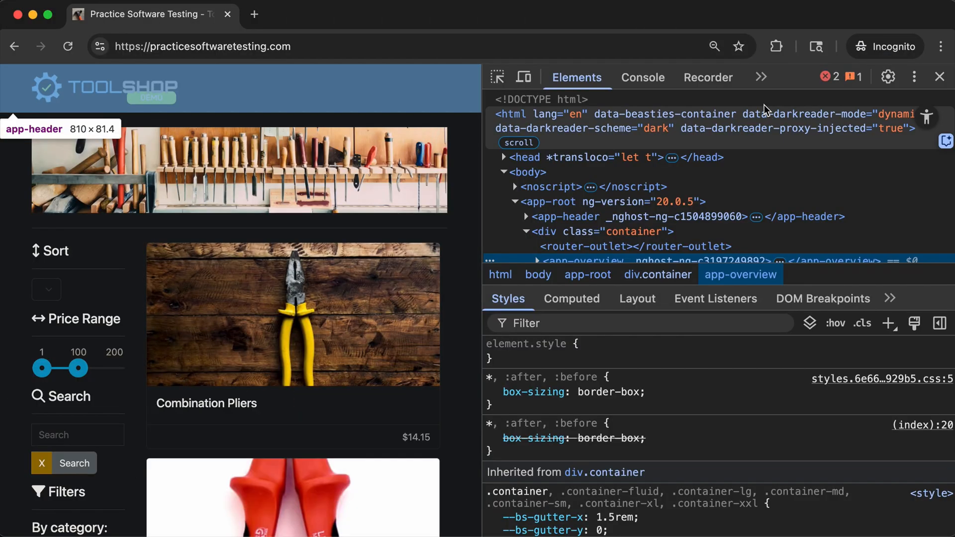
pyautogui.click(706, 77)
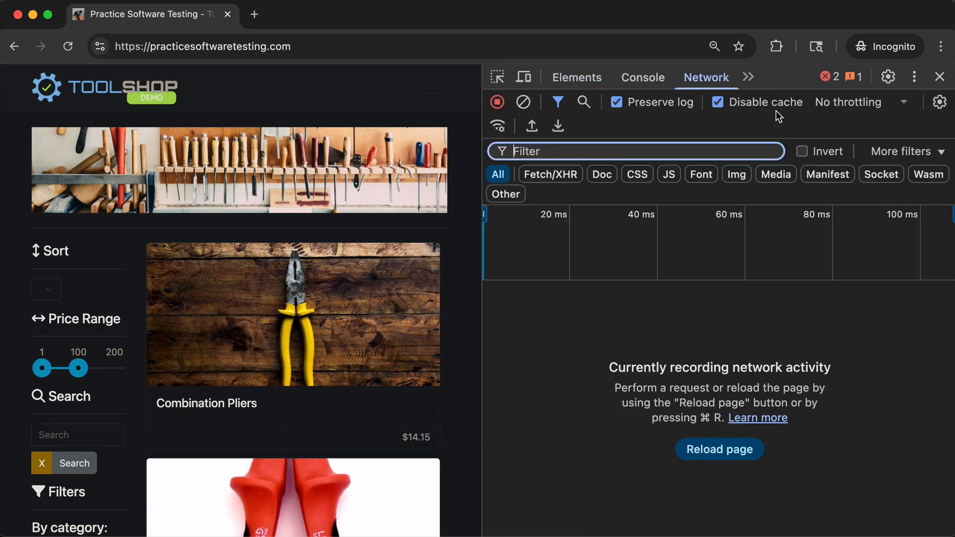
pyautogui.click(77, 435)
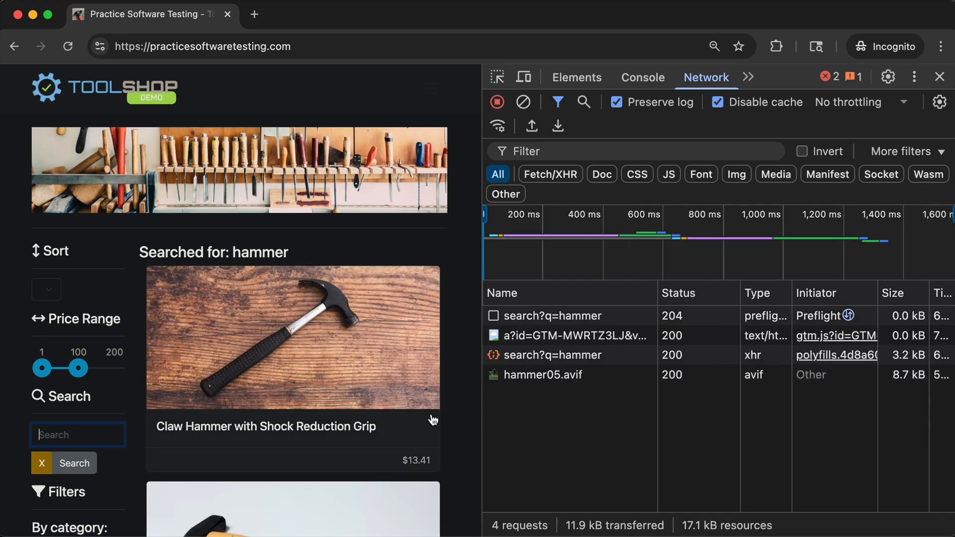
pyautogui.click(553, 356)
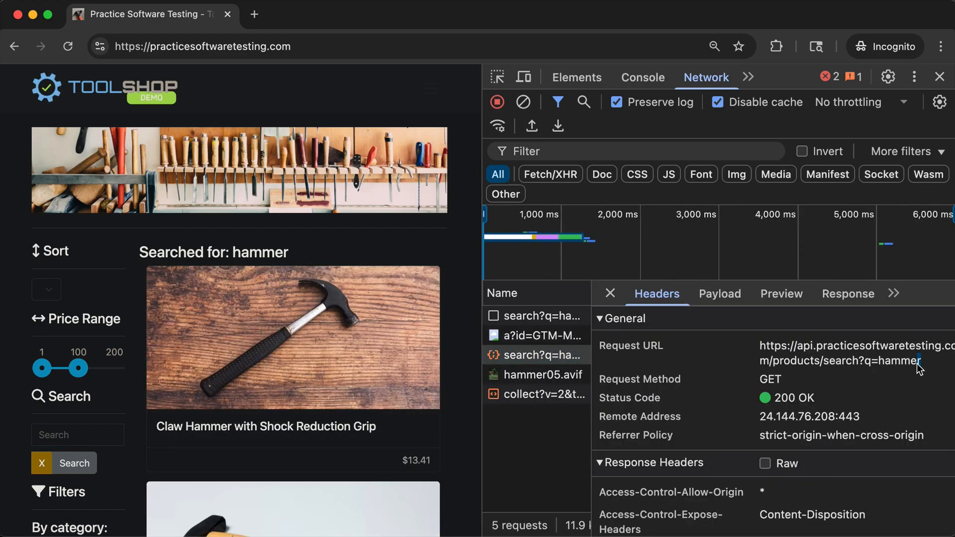
# Copy the search request URL and read through its JSON response body
pyautogui.doubleClick(841, 353)
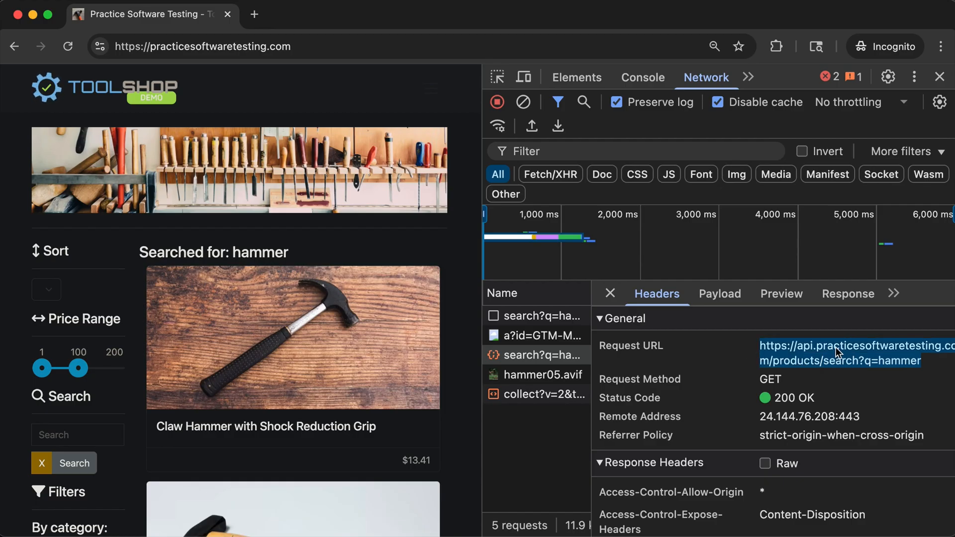
pyautogui.click(847, 293)
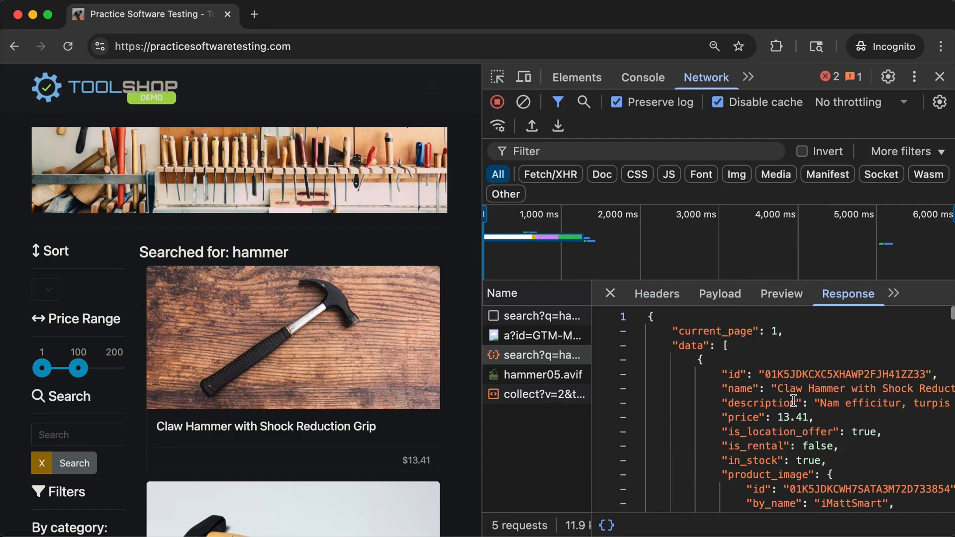
pyautogui.moveTo(673, 331); pyautogui.dragTo(711, 345)
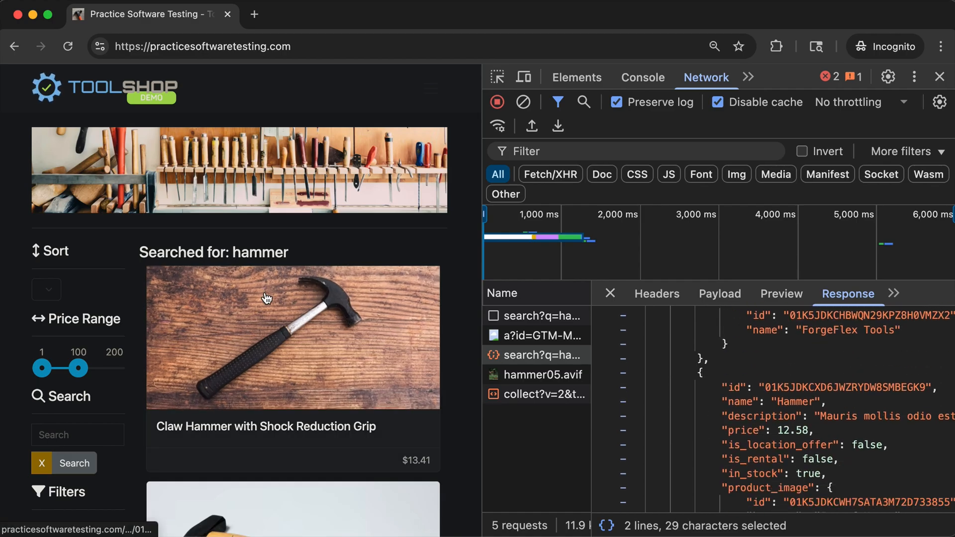
pyautogui.scroll(-3)
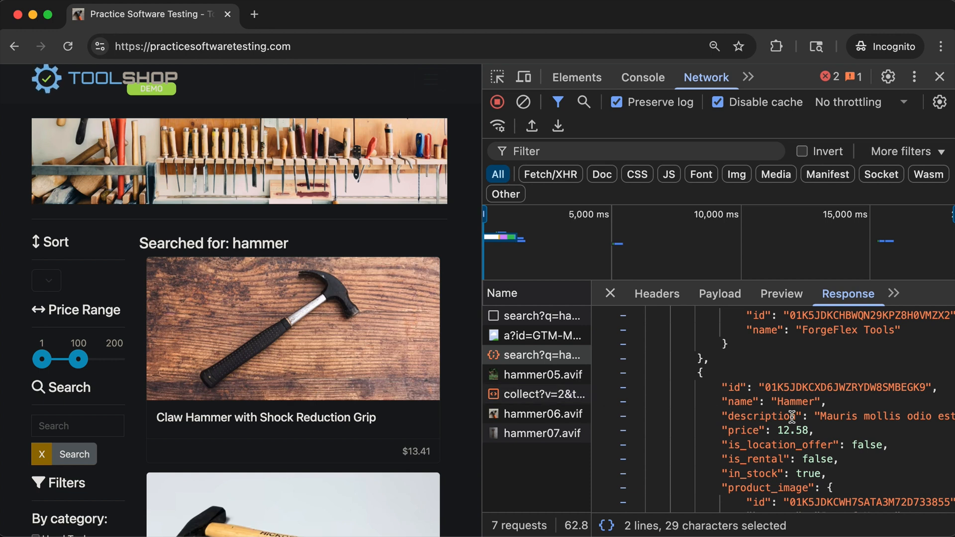
pyautogui.scroll(-3)
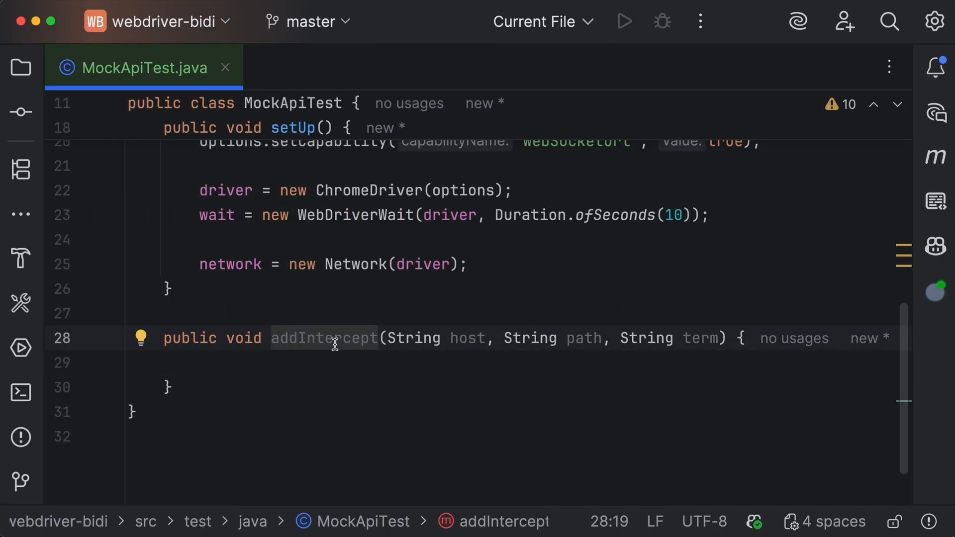
pyautogui.moveTo(491, 342)
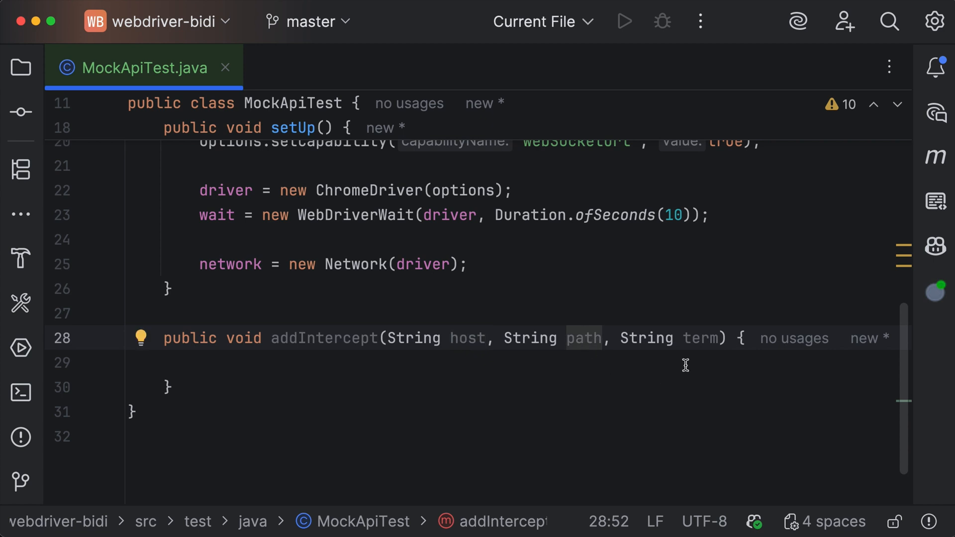
# In addIntercept, encode the term via a generated encodeURIComponent helper and build search = "?q=" + encoded
pyautogui.click(209, 362)
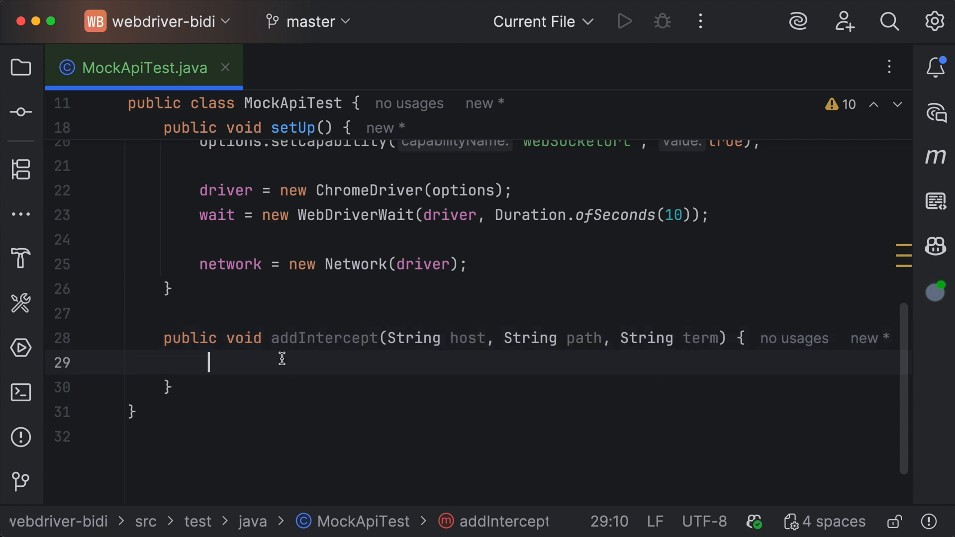
pyautogui.write('String encoded = encodeURIComponent(term);')
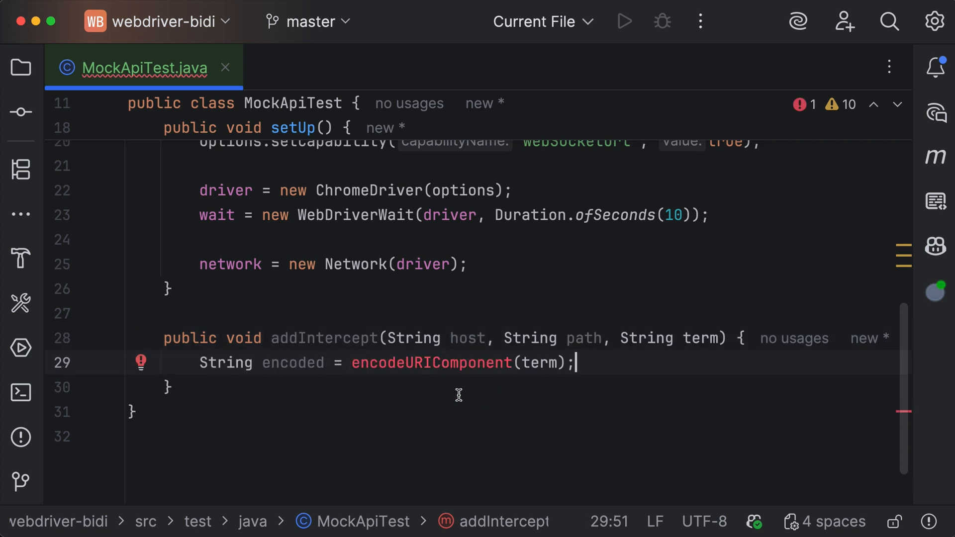
pyautogui.moveTo(398, 370)
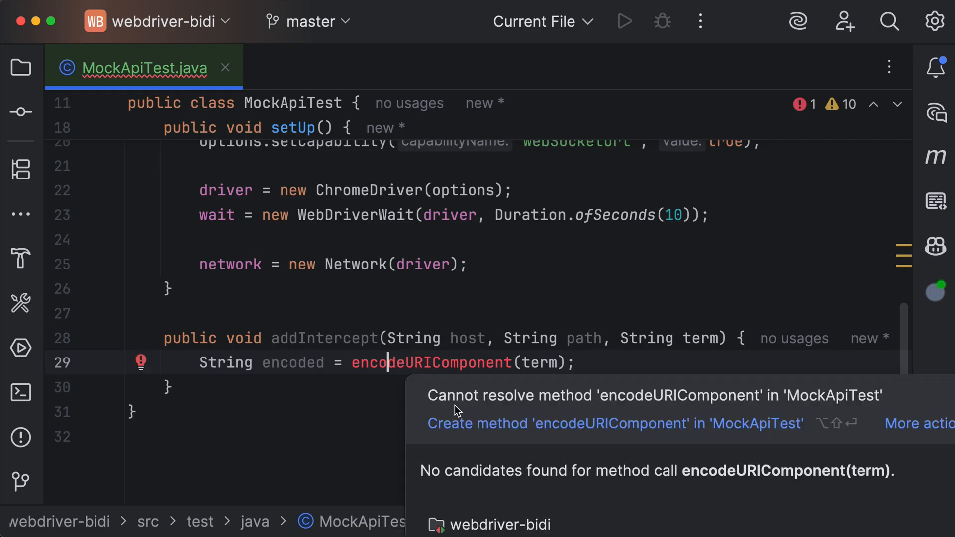
pyautogui.click(615, 424)
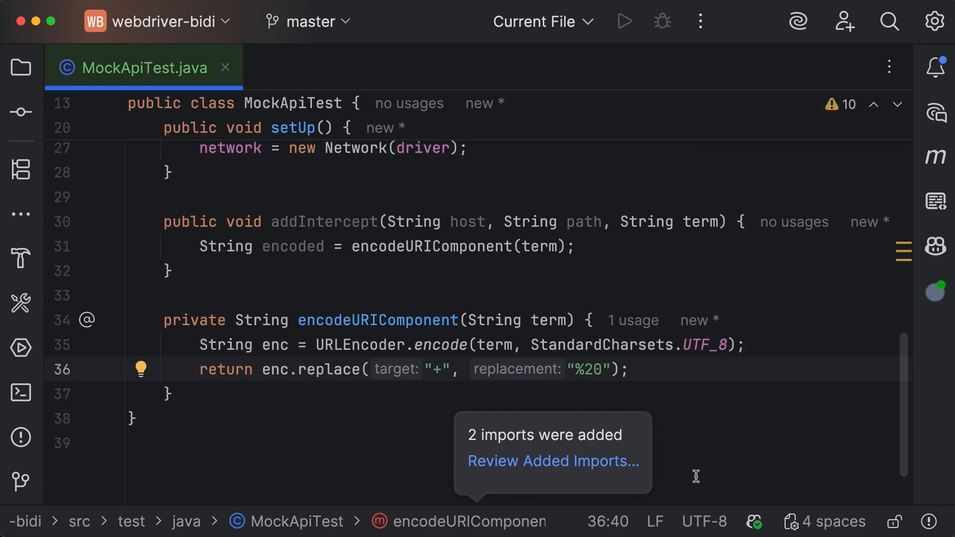
pyautogui.write('String search = "?q=" + encoded;')
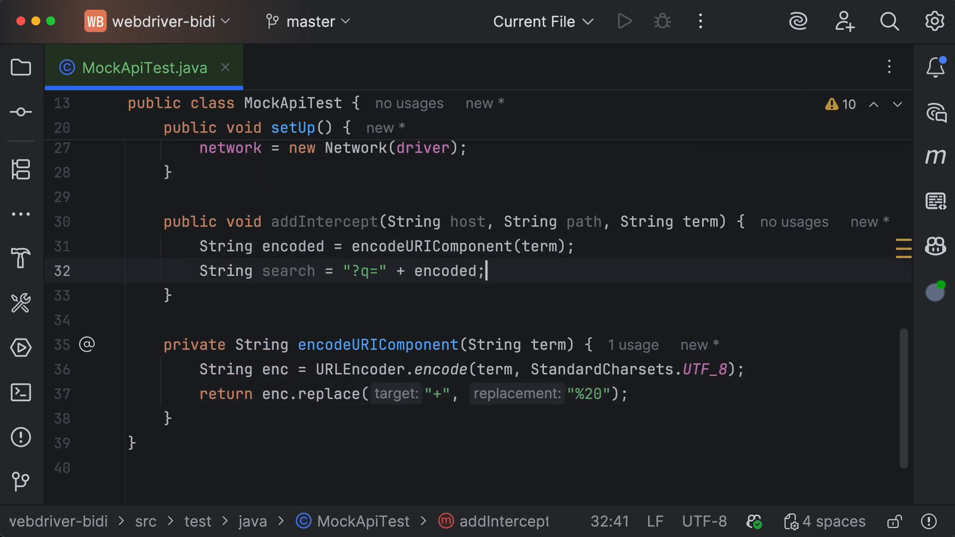
pyautogui.moveTo(551, 279)
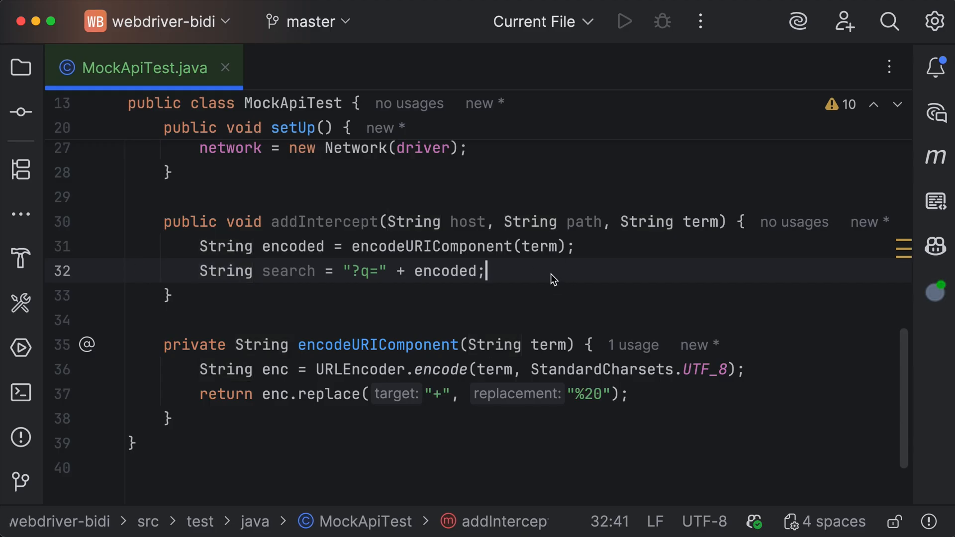
# Build a UrlPattern with protocol, hostname, pathname and search, noting extra query params like &page=1
pyautogui.write('UrlPattern pattern = new UrlPattern()')
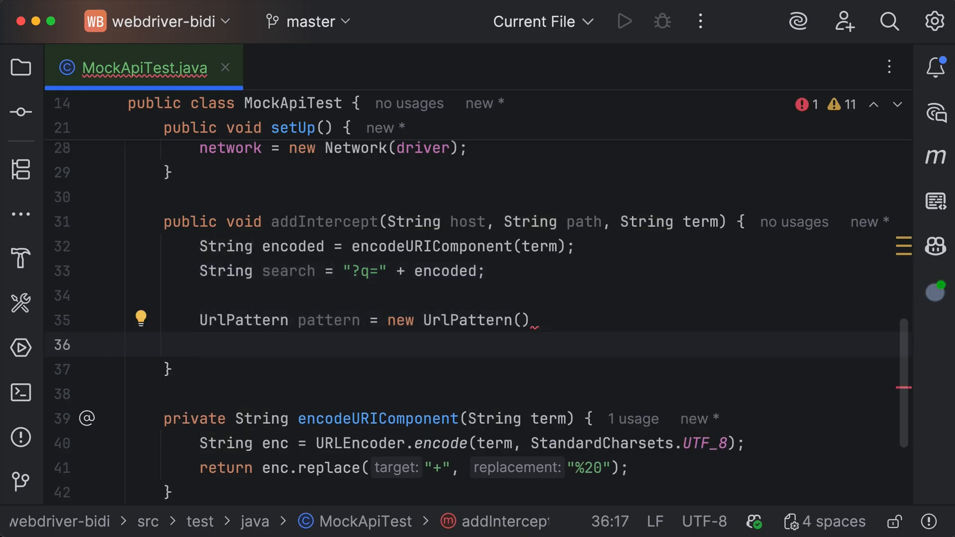
pyautogui.write('.protocol("http")')
pyautogui.write('.hostname(host)')
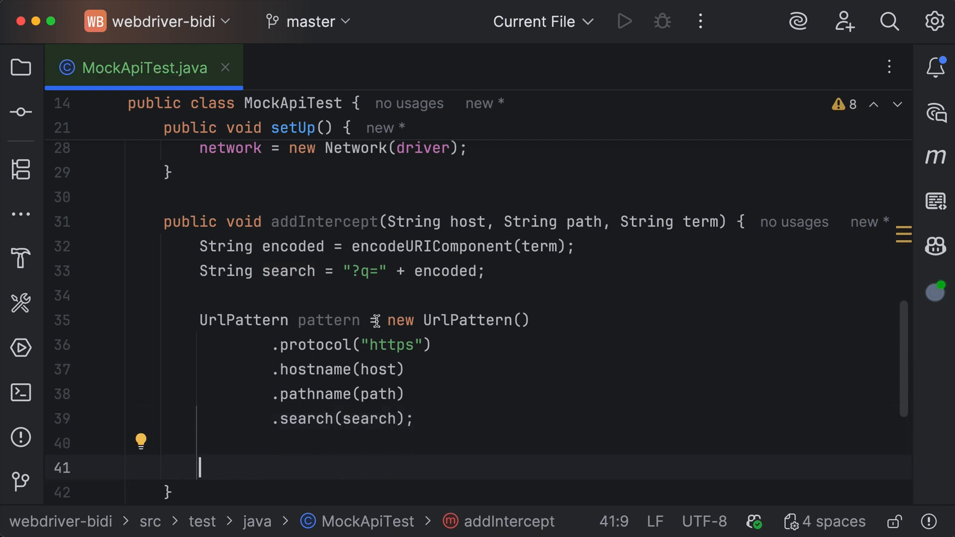
pyautogui.doubleClick(329, 320)
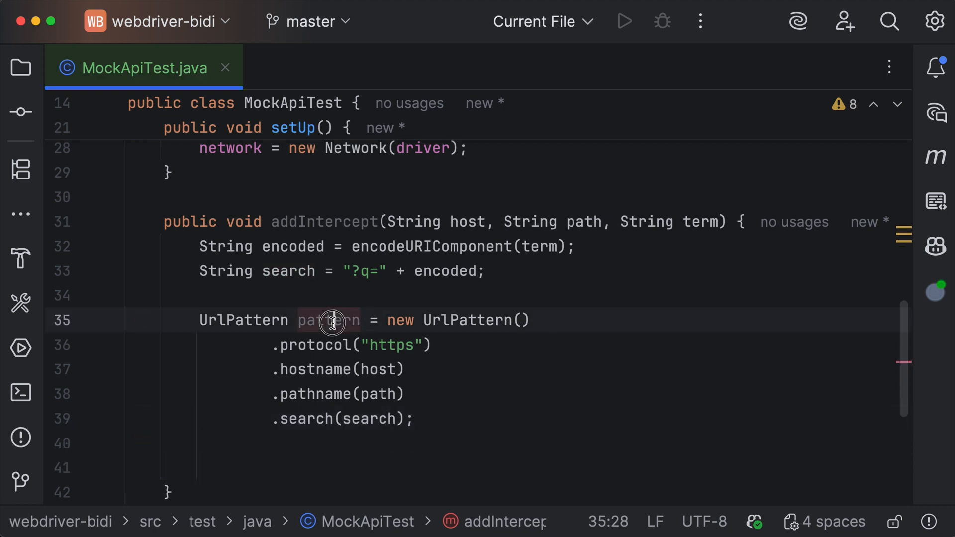
pyautogui.write('// if API appends more query params like `&page=1`, update this accordingly')
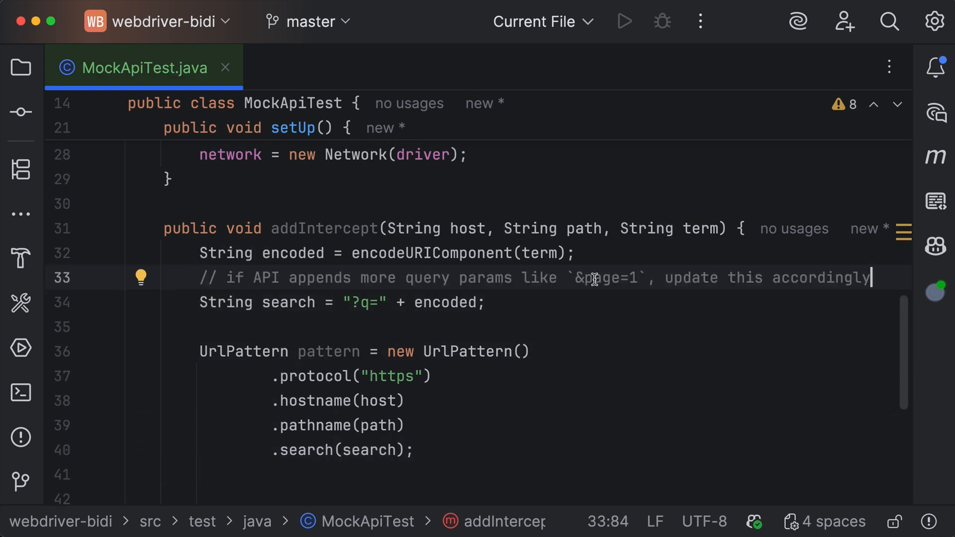
# Register a BEFORE_REQUEST_SENT intercept for the pattern and store its id in interceptIds
pyautogui.doubleClick(609, 277)
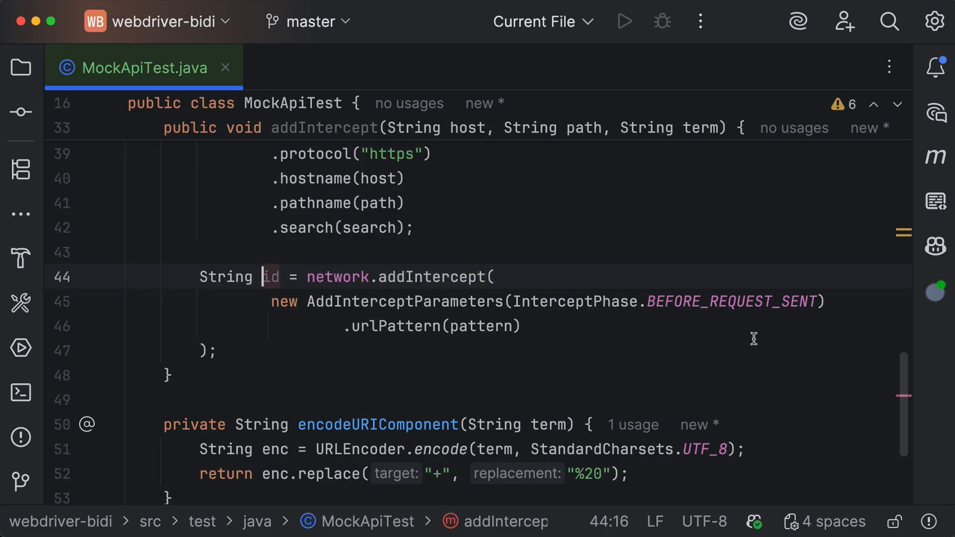
pyautogui.doubleClick(734, 302)
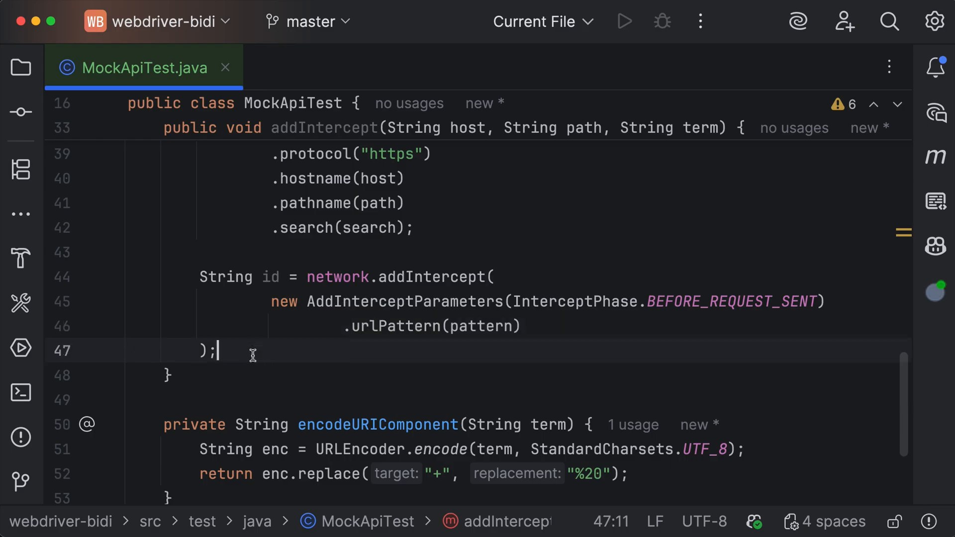
pyautogui.write('interceptIds.add(id);')
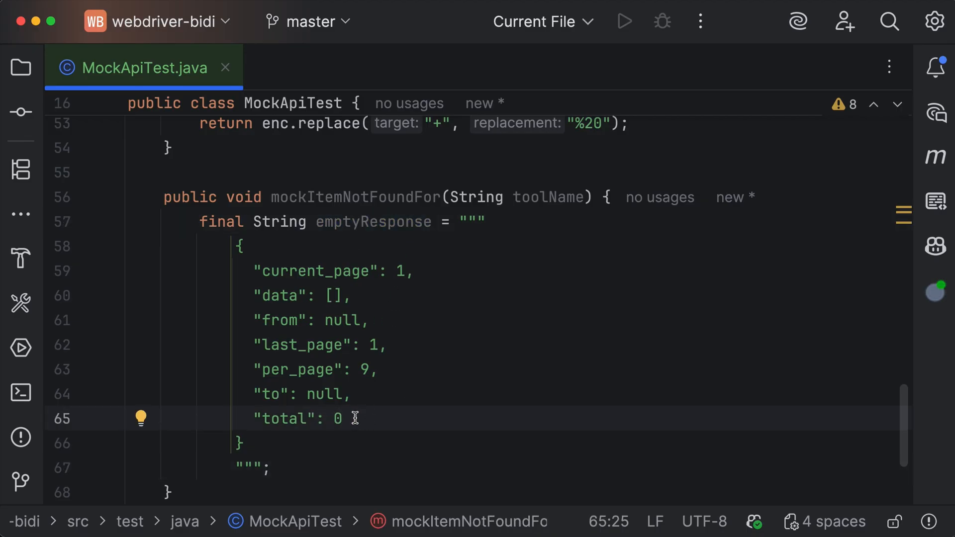
pyautogui.moveTo(376, 394)
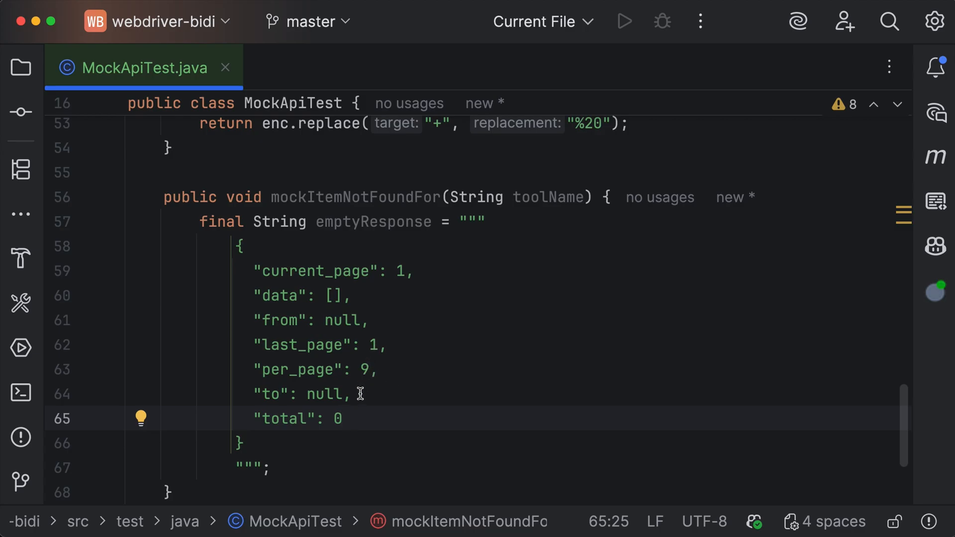
# In mockItemNotFoundFor, intercept api.practicesoftwaretesting.com /products/search for toolName and start an onBeforeRequestSent handler
pyautogui.doubleClick(282, 296)
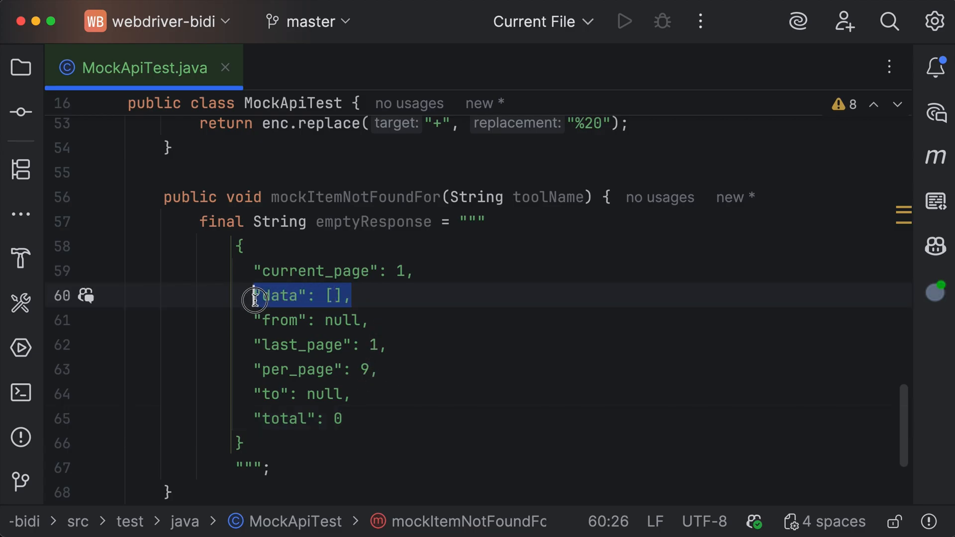
pyautogui.doubleClick(344, 320)
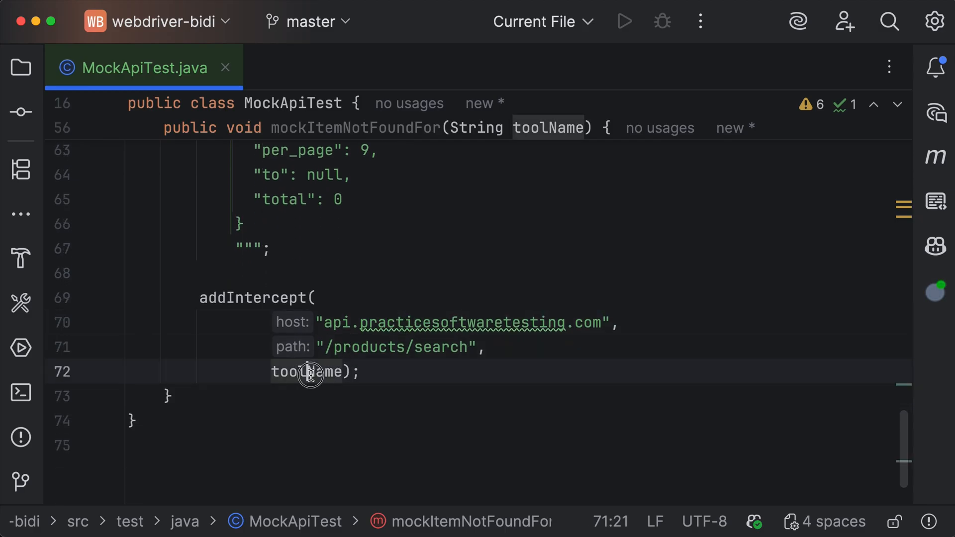
pyautogui.click(311, 373)
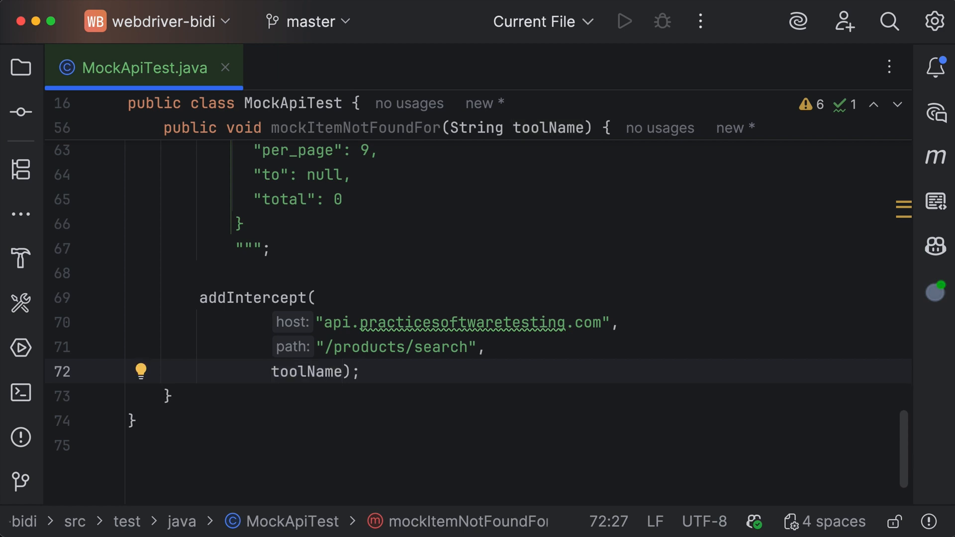
pyautogui.write('network.onBeforeRequestSent((BeforeRequestSent event) ->')
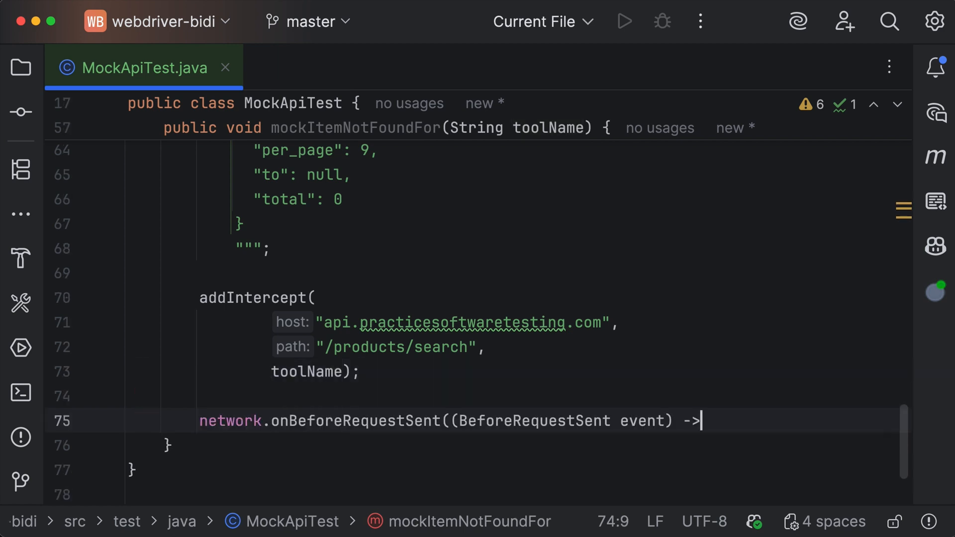
# Read request url, method and isBlocked in the handler, return early when not blocked, and begin a GET check
pyautogui.write('{')
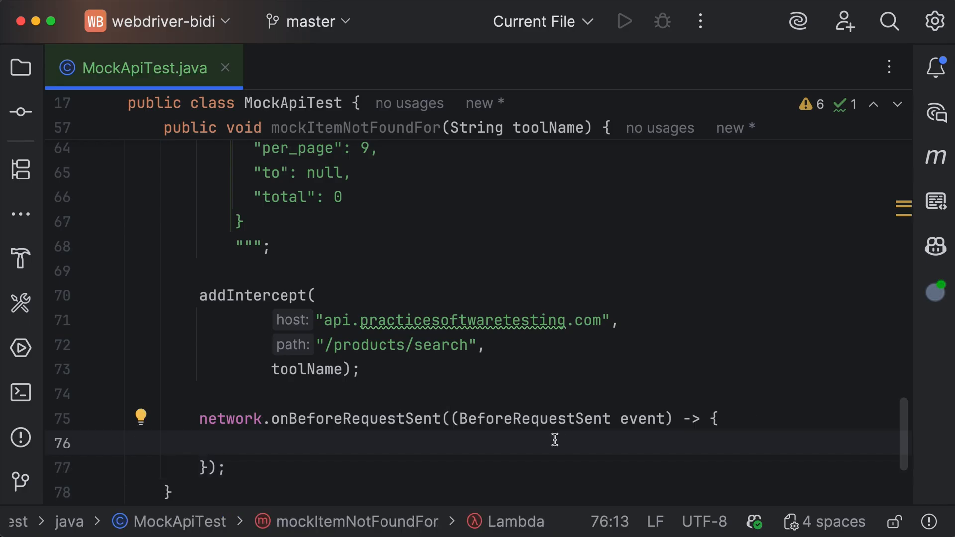
pyautogui.write('RequestData req = event.getRequest();')
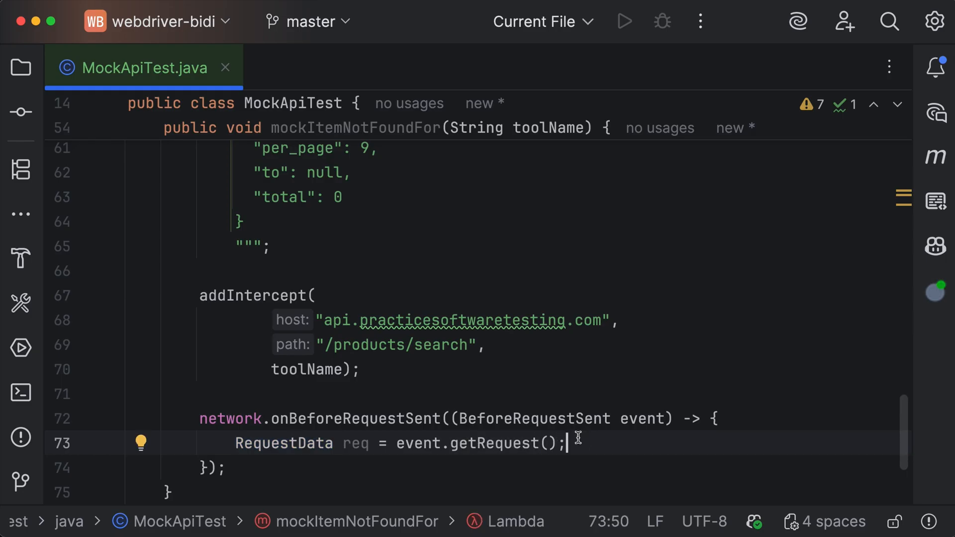
pyautogui.write('String url = req.getUrl();')
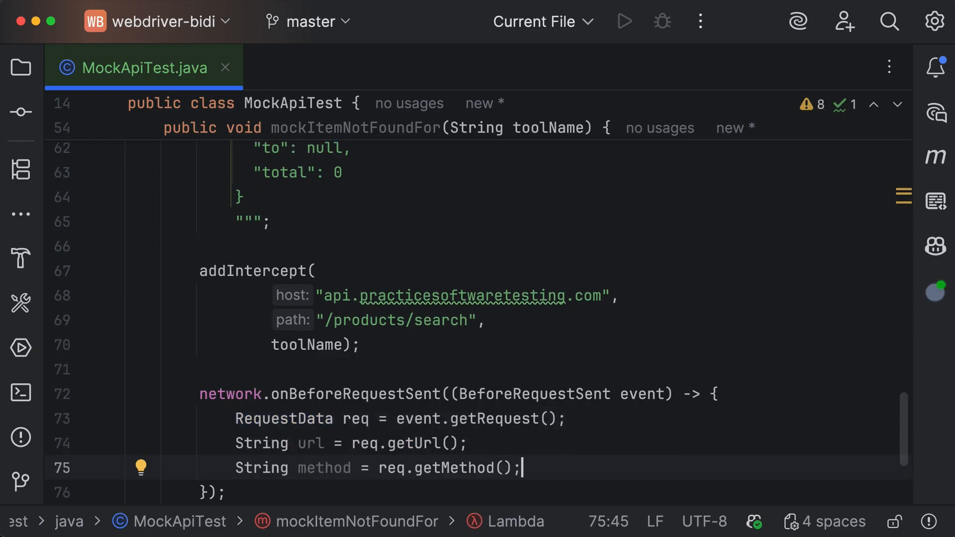
pyautogui.press('Return')
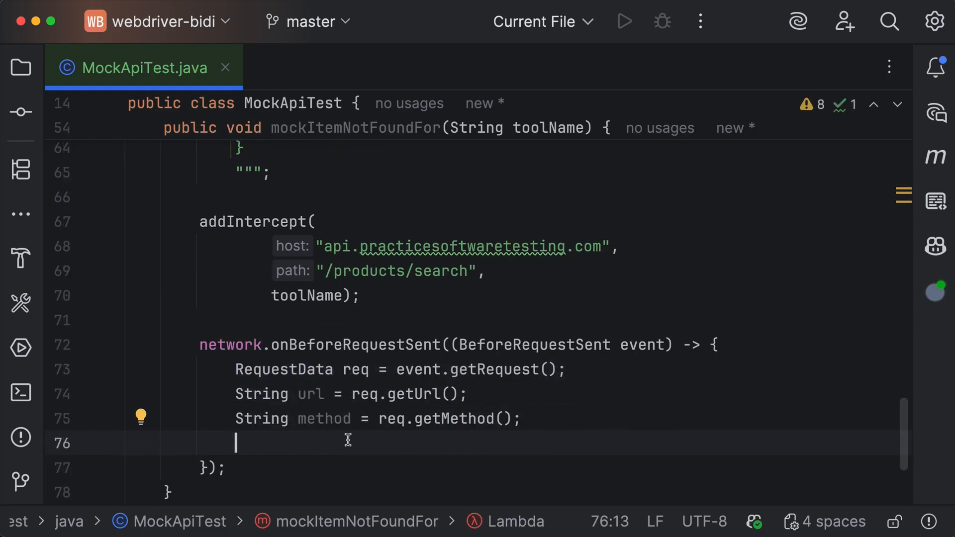
pyautogui.write('boolean blocked = event.isBlocked();')
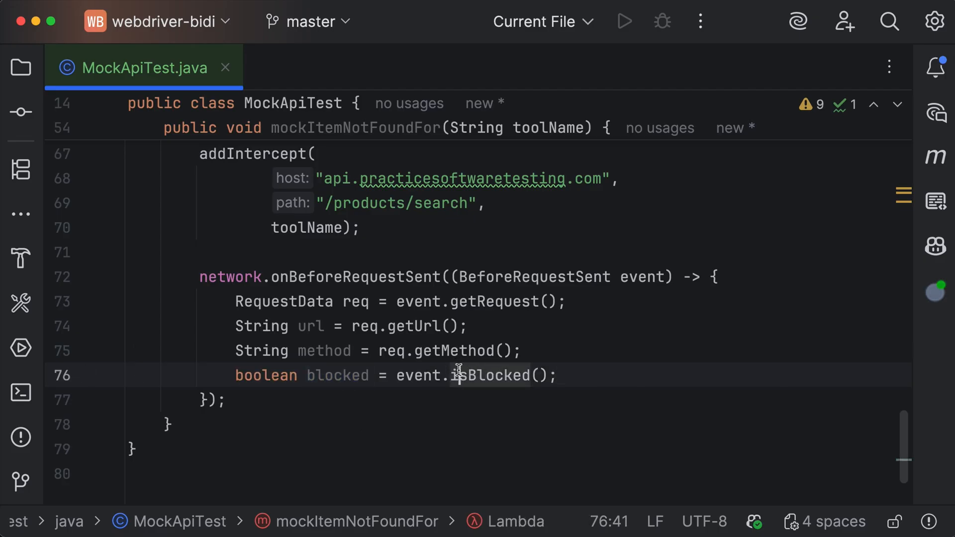
pyautogui.press('enter')
pyautogui.write('if (!blocked) return;')
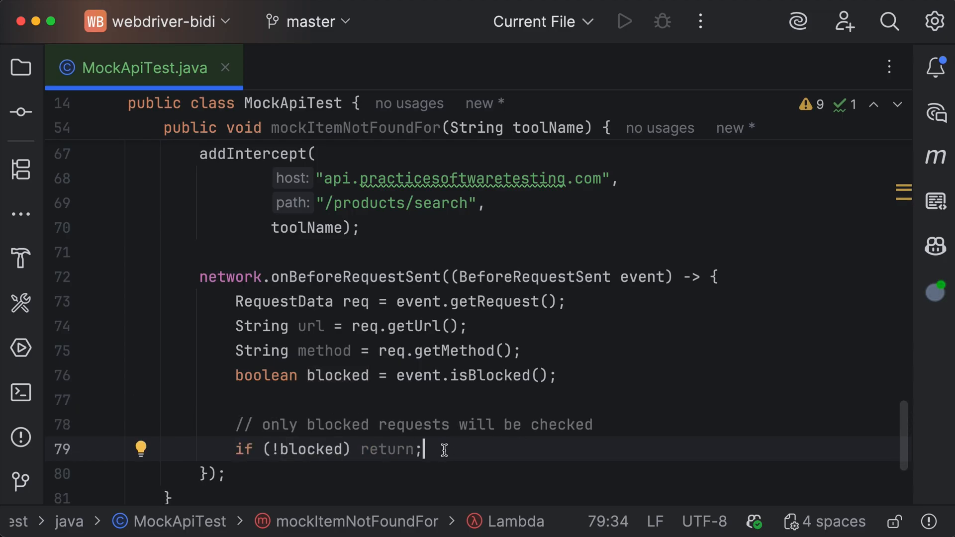
pyautogui.write('if ("GET".equalsIgnoreCase(method))')
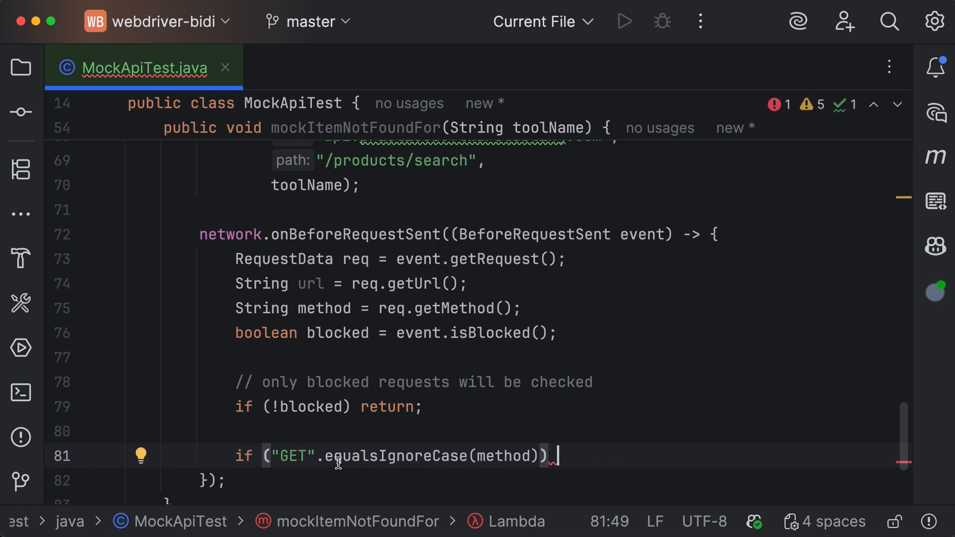
# Serve the mocked response for blocked GETs, log "[BLOCKED] method url", and continueRequest for everything else
pyautogui.write('{')
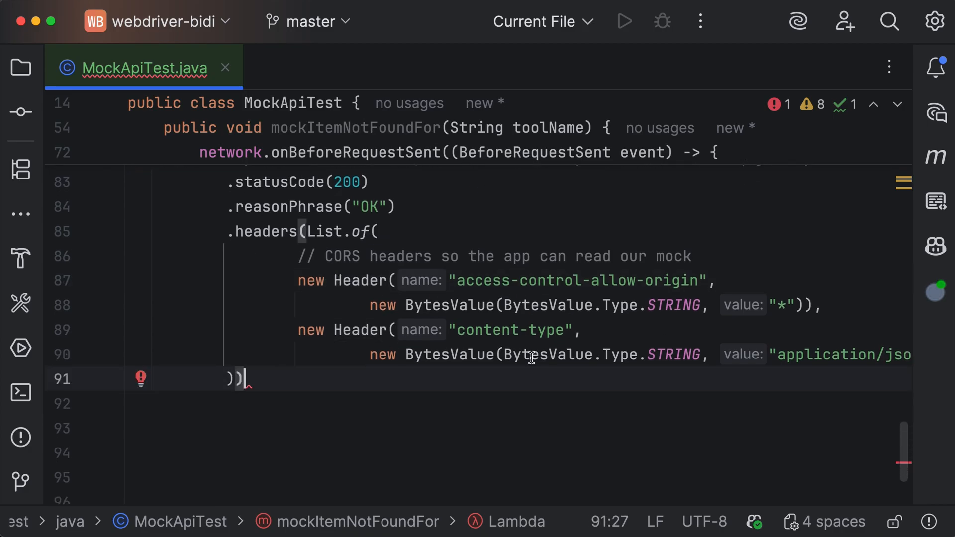
pyautogui.write('.')
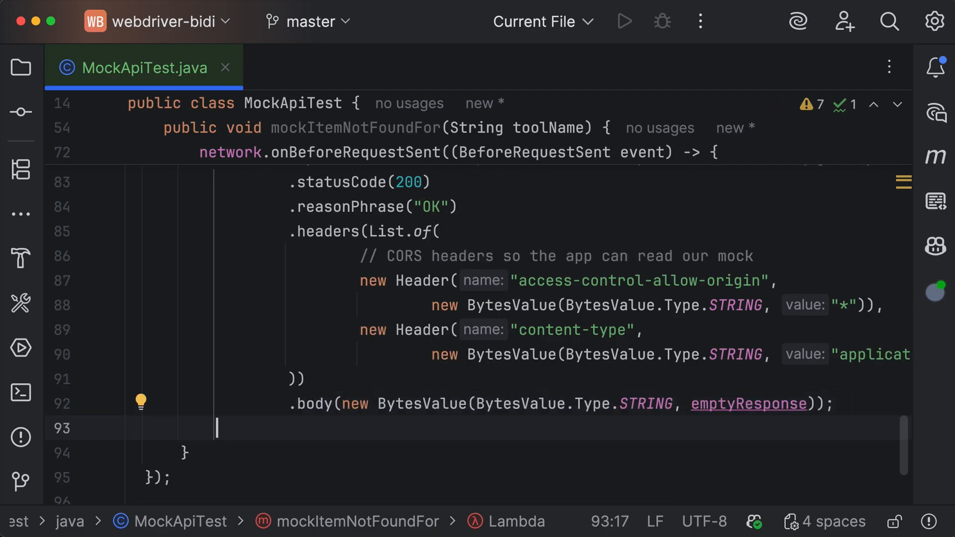
pyautogui.write('network.provideResponse(resp);')
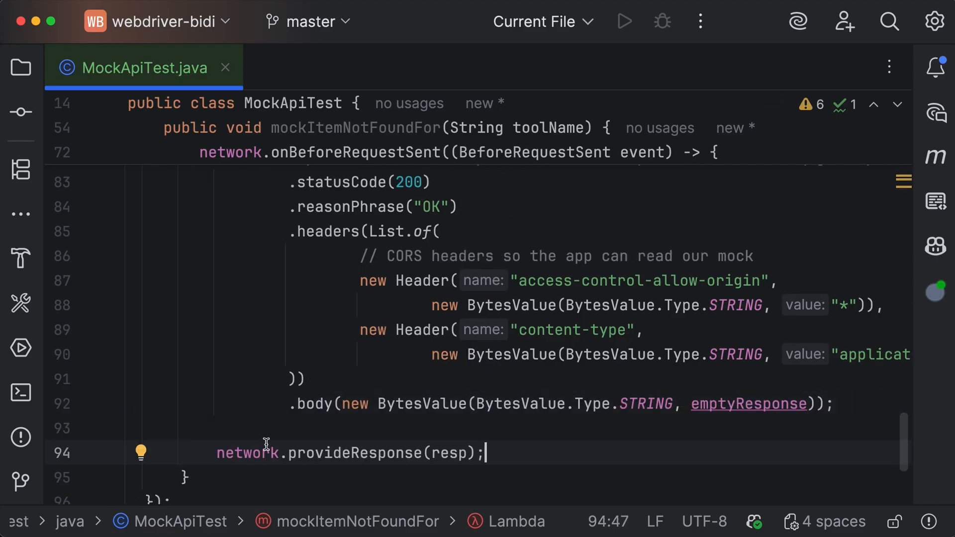
pyautogui.moveTo(508, 451)
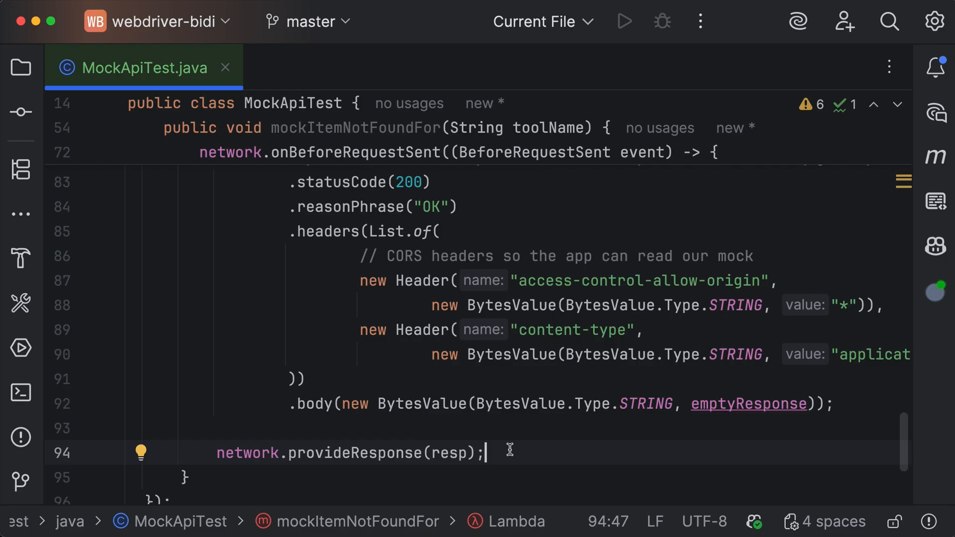
pyautogui.write('System.out.println("[BLOCKED] " + method + " " + url);')
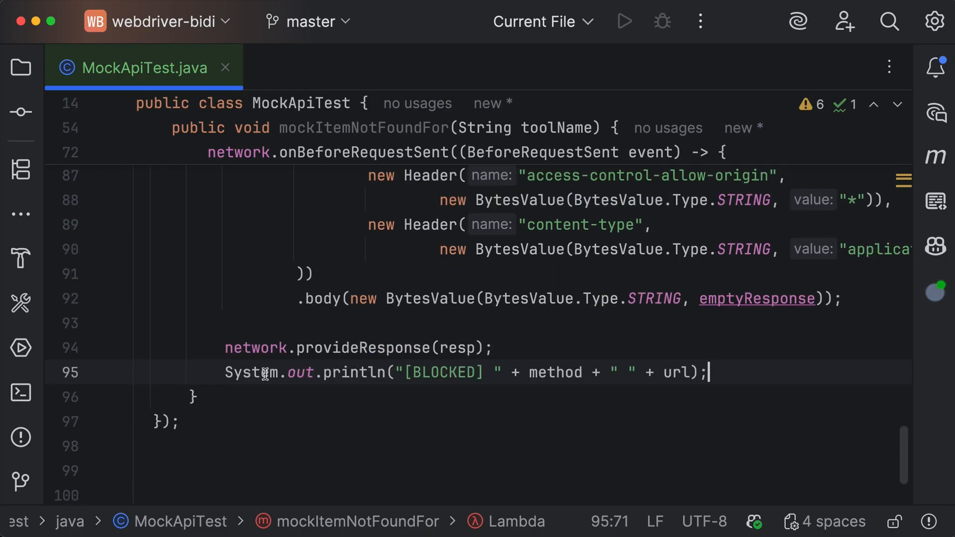
pyautogui.doubleClick(554, 372)
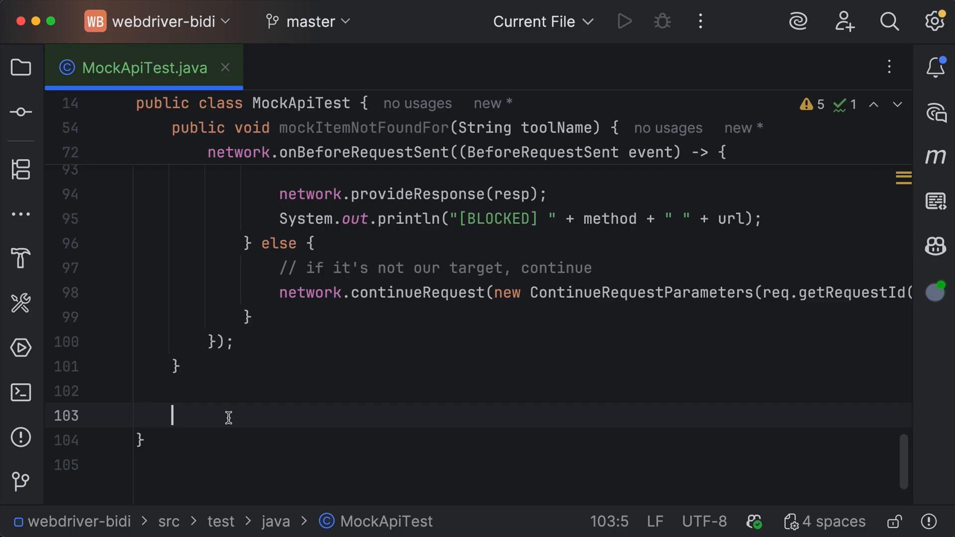
# Add performSearch(String term) that types the term into the Toolshop search field, tried with 'hammer'
pyautogui.write('public void performSearch(String term)')
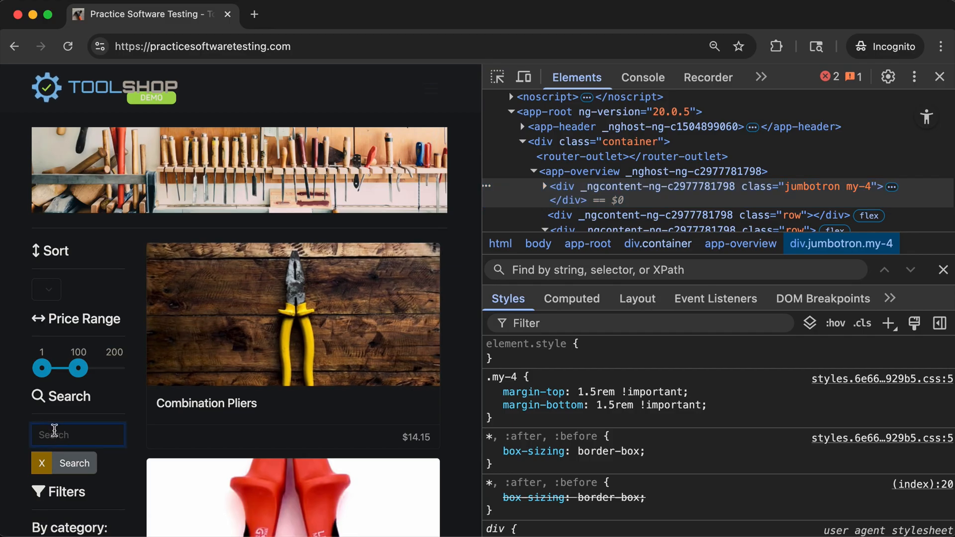
pyautogui.write('hammer')
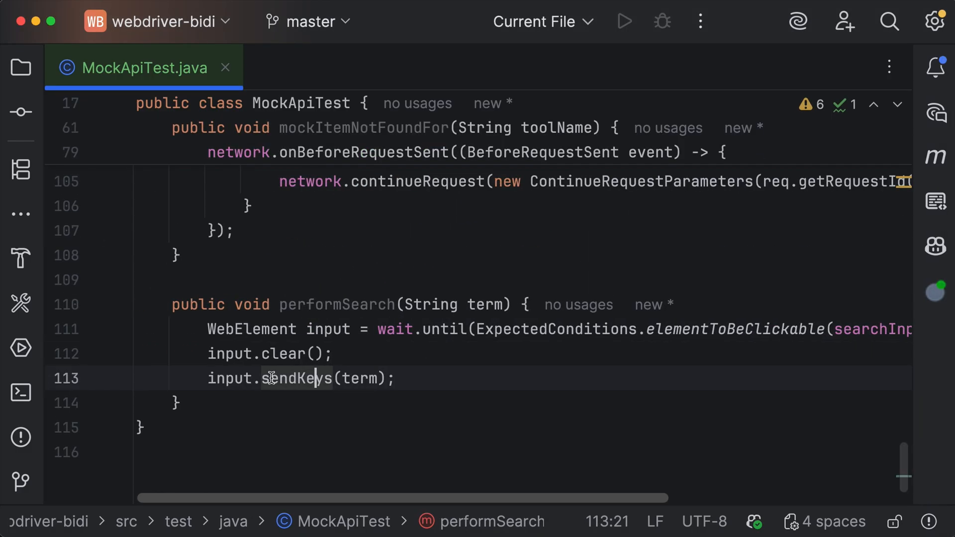
# Make performSearch click the search button, review tearDown's cleanup, and move to the class end for main and run
pyautogui.write('driver.findElement(searchButton).click();')
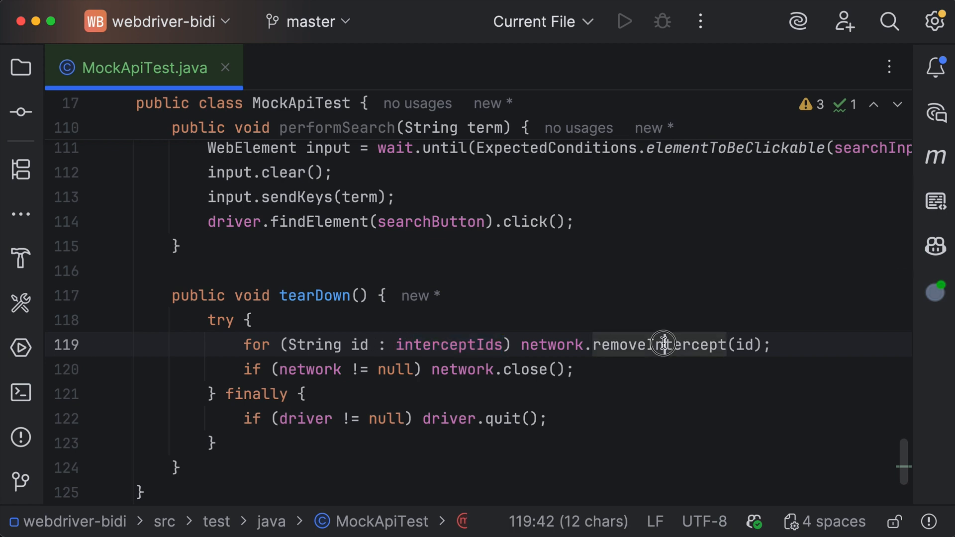
pyautogui.doubleClick(525, 370)
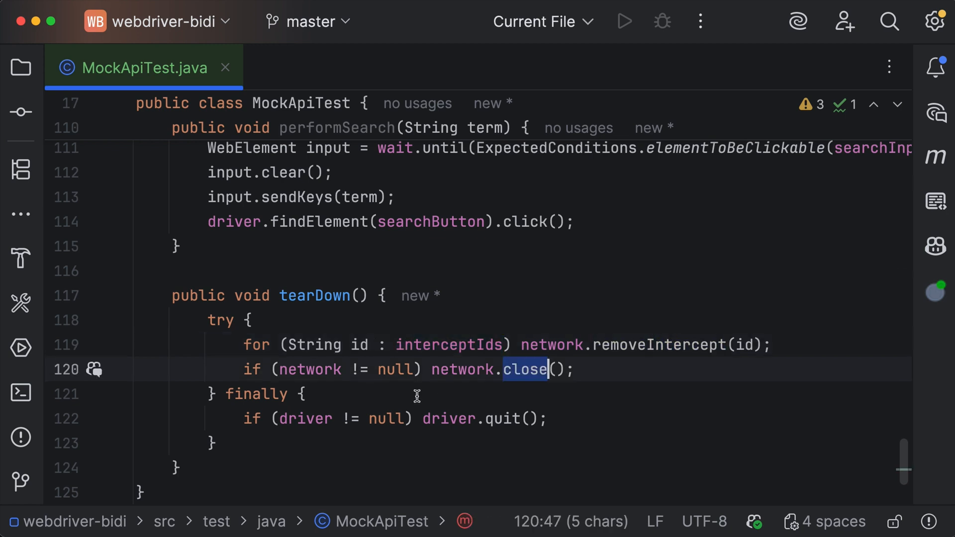
pyautogui.click(306, 419)
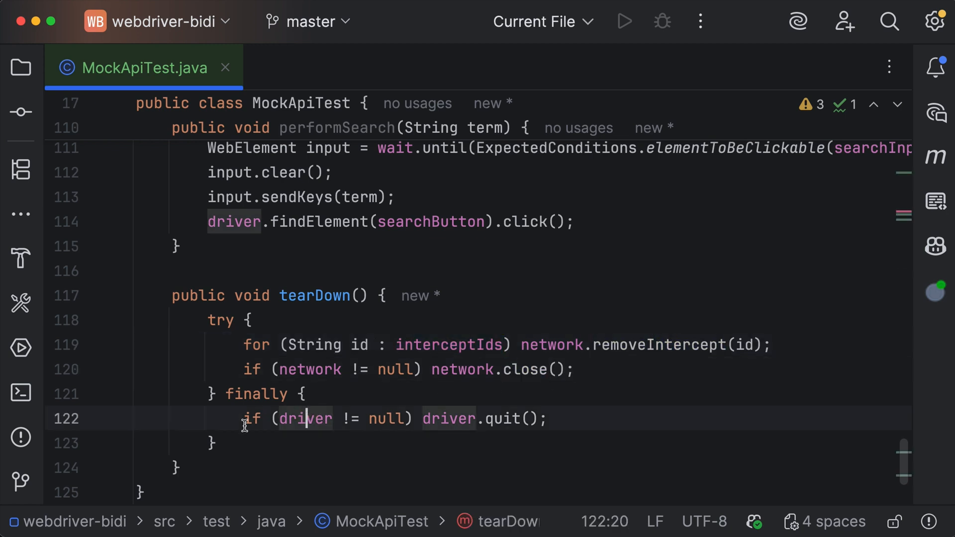
pyautogui.click(547, 419)
pyautogui.write('new MockApiTest().run();')
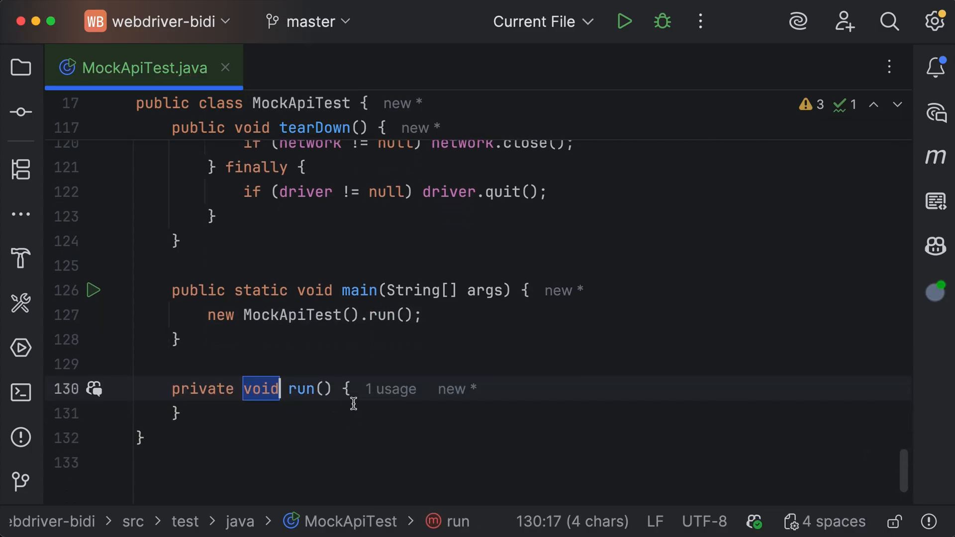
pyautogui.press('enter')
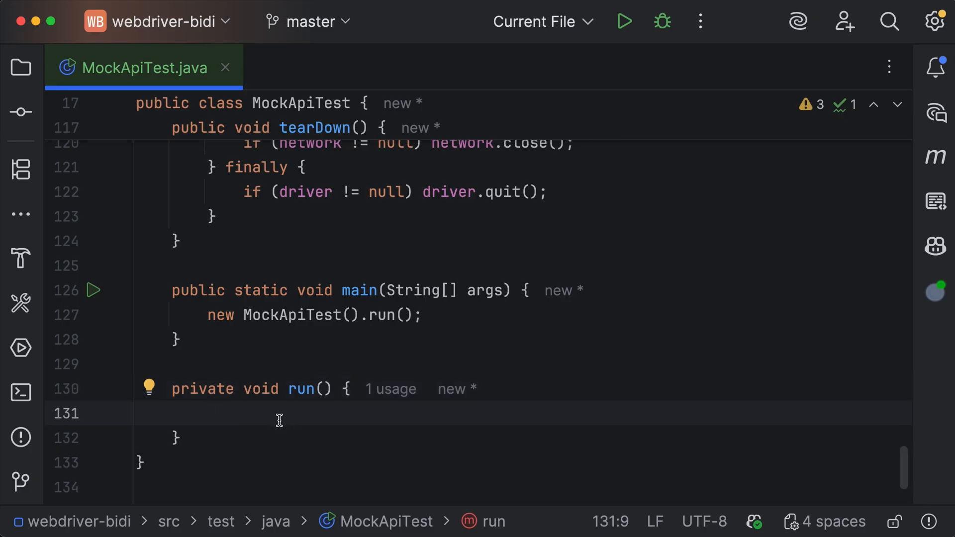
pyautogui.write('setUp();')
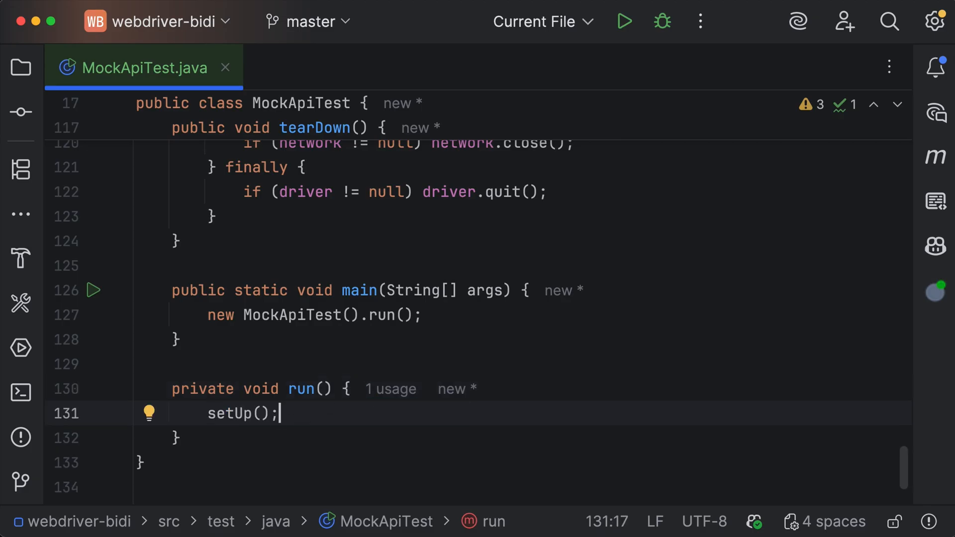
pyautogui.press('Enter')
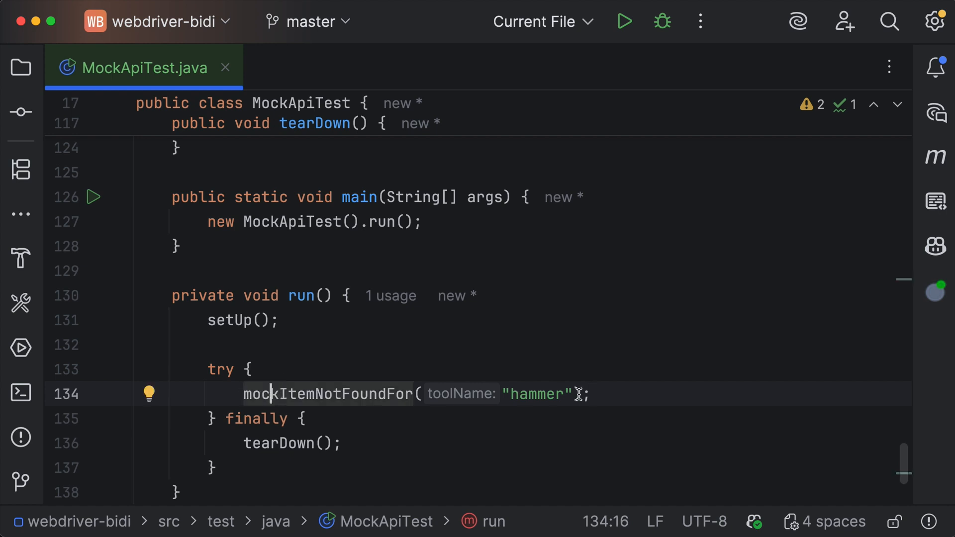
pyautogui.click(588, 394)
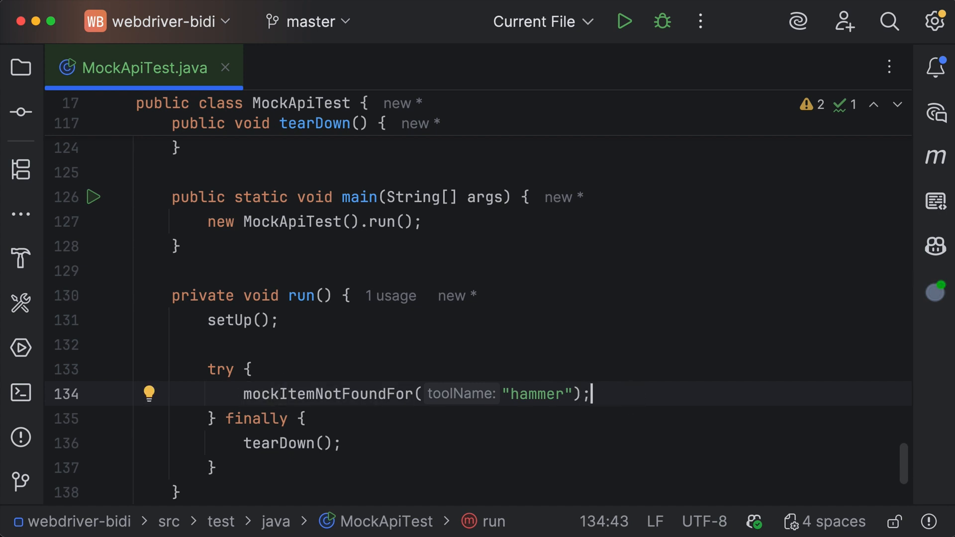
pyautogui.press('enter')
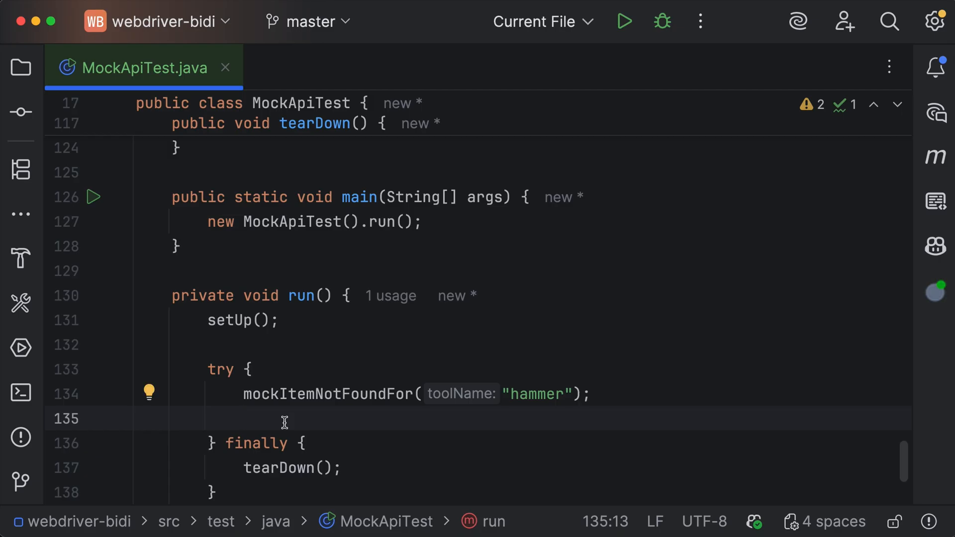
pyautogui.write('driver.get("https://practicesoftwaretesting.com/");')
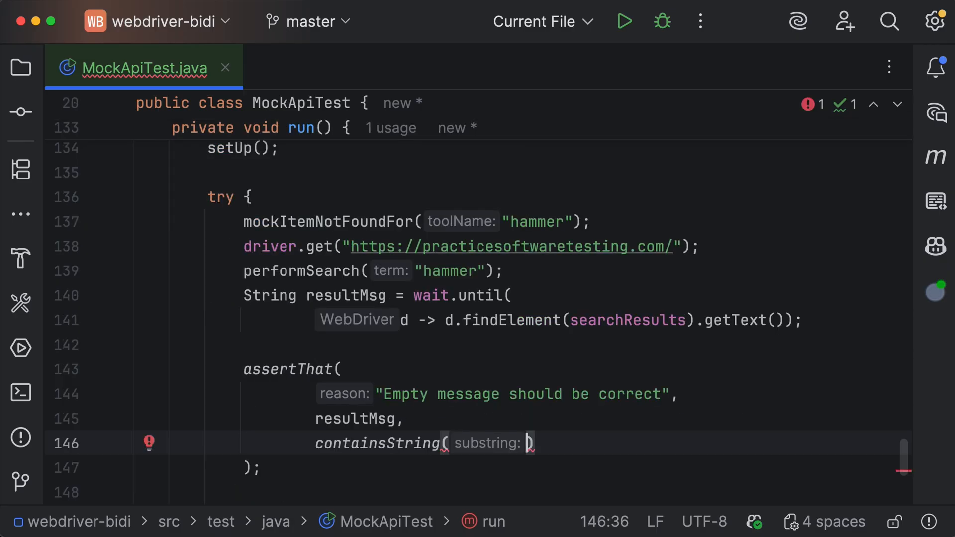
# Assert the results contain 'no products found' and finish with tearDown in finally
pyautogui.write('""')
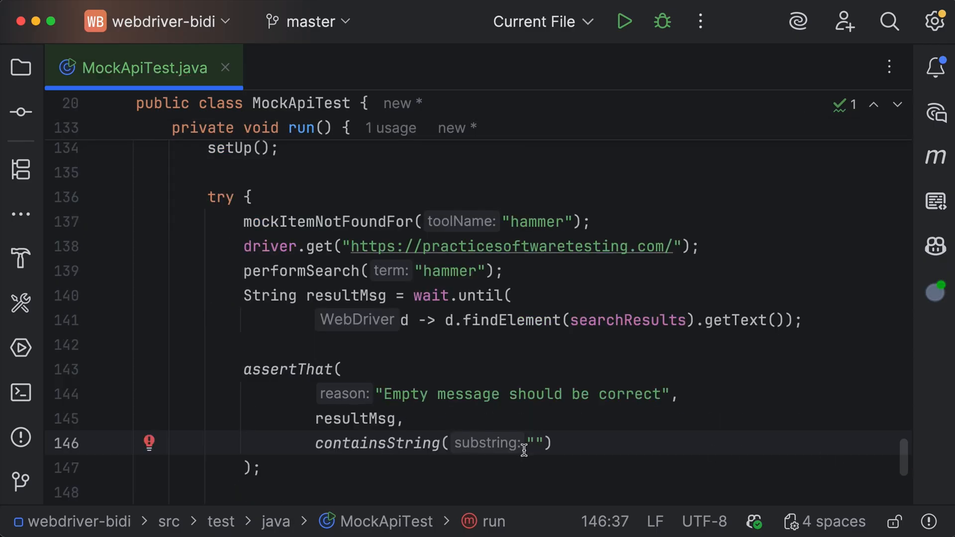
pyautogui.write('no products found')
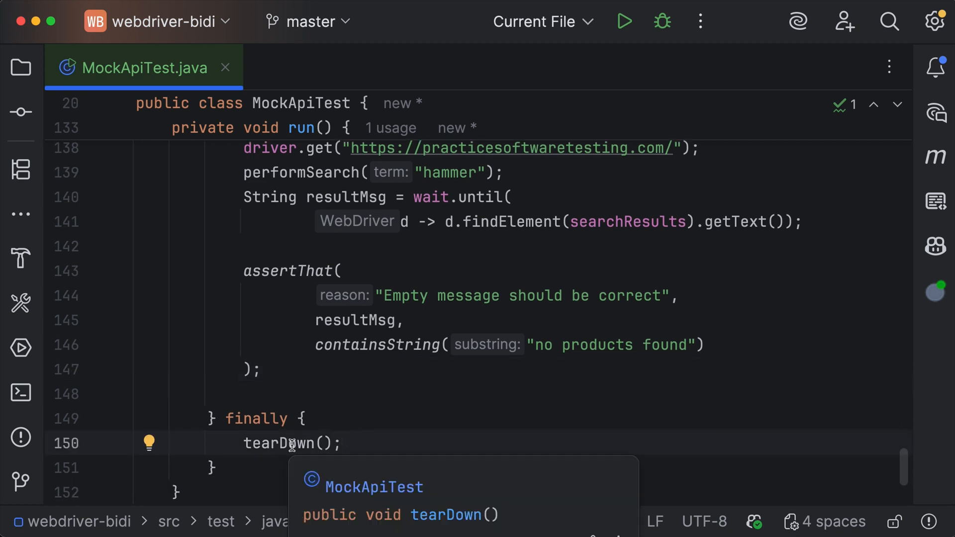
pyautogui.scroll(-3)
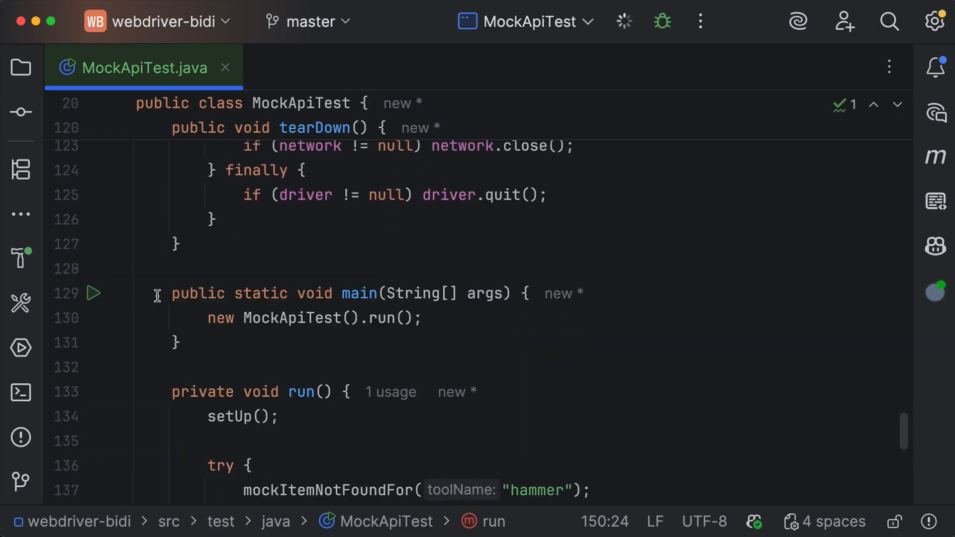
# Launch MockApiTest.main() from the gutter run arrow beside main
pyautogui.click(95, 293)
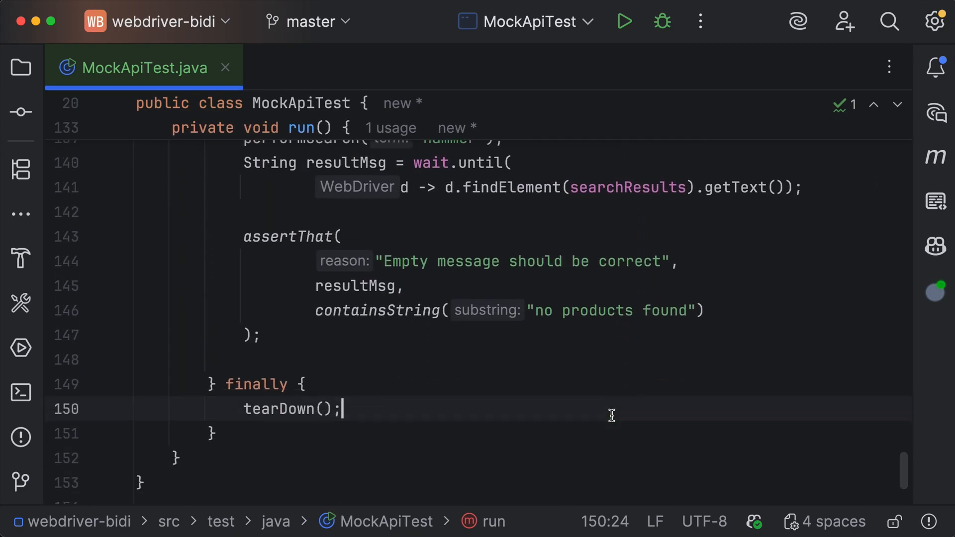
# Change the expected text to 'no products here' and rerun to see the AssertionError
pyautogui.doubleClick(663, 311)
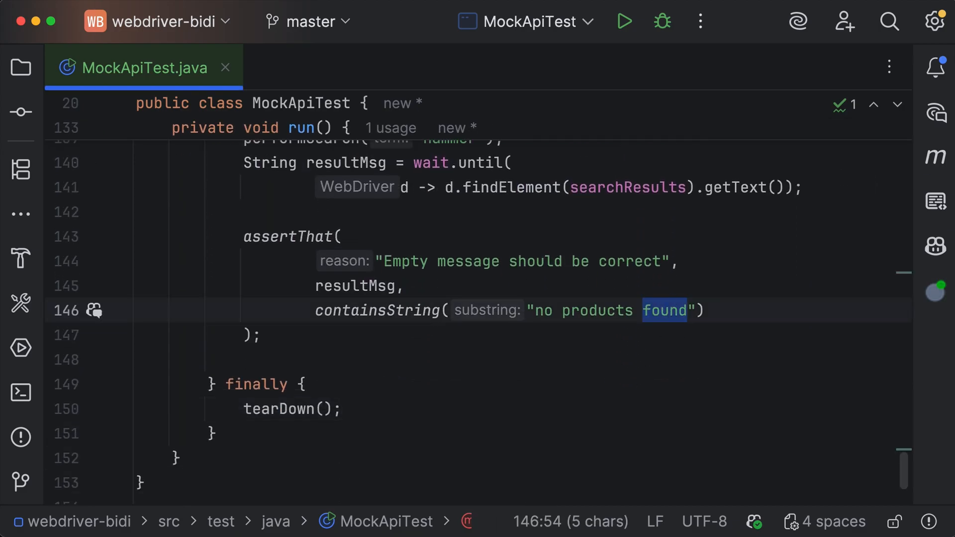
pyautogui.write('here')
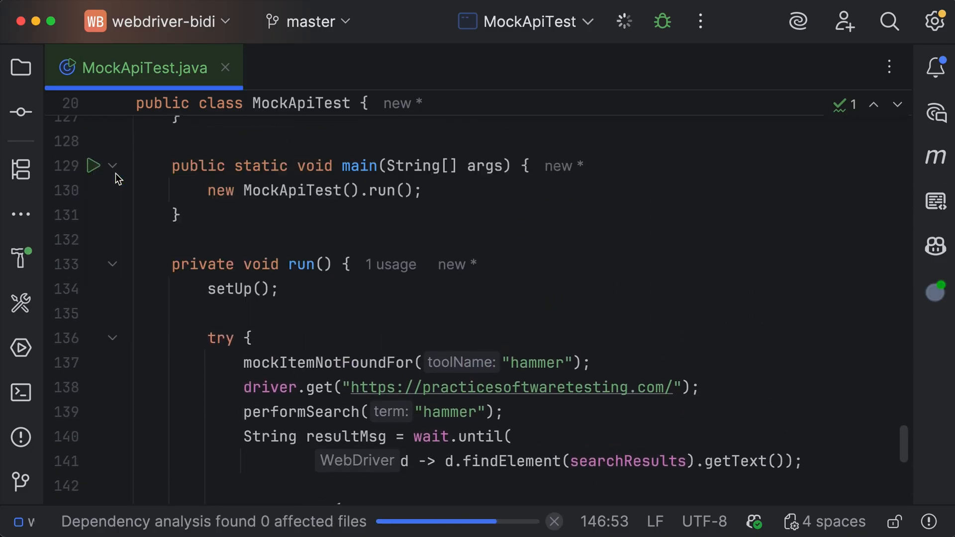
pyautogui.click(93, 165)
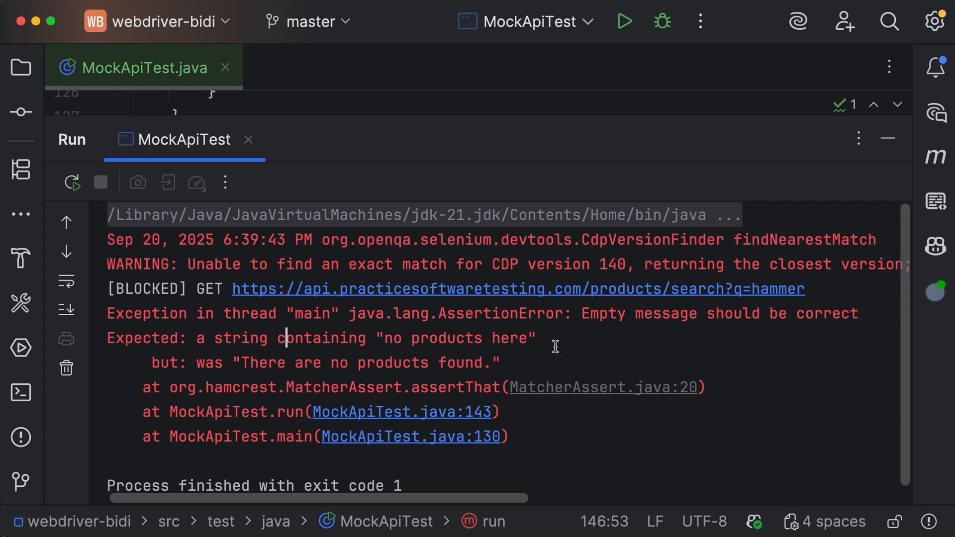